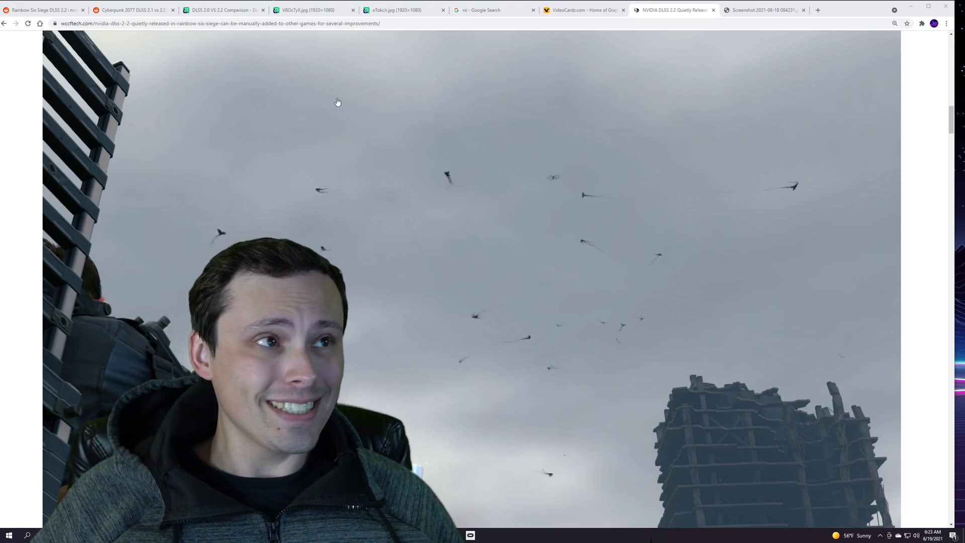
mouse_move(391, 102)
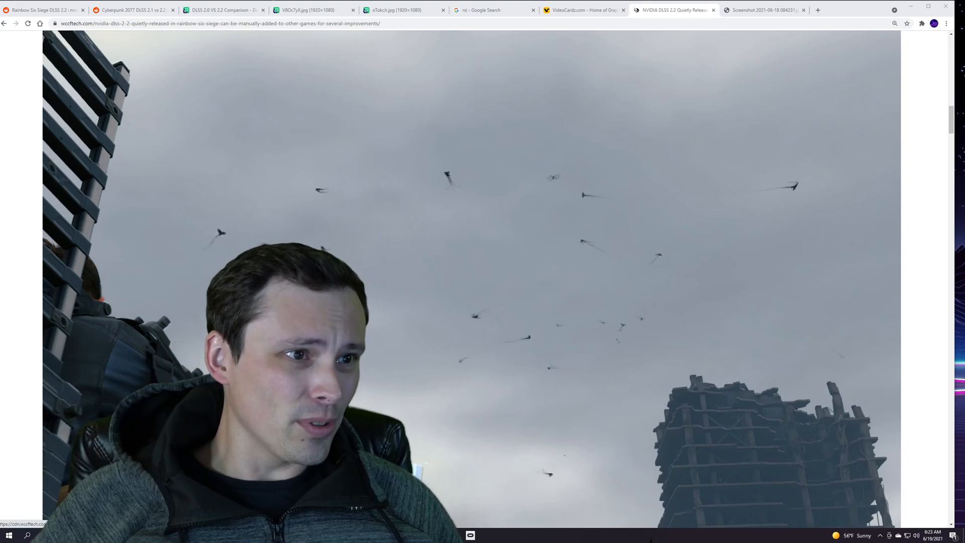
Read through the Rainbow Six Siege DLSS 2.2 Reddit post and its comments
left_click(43, 10)
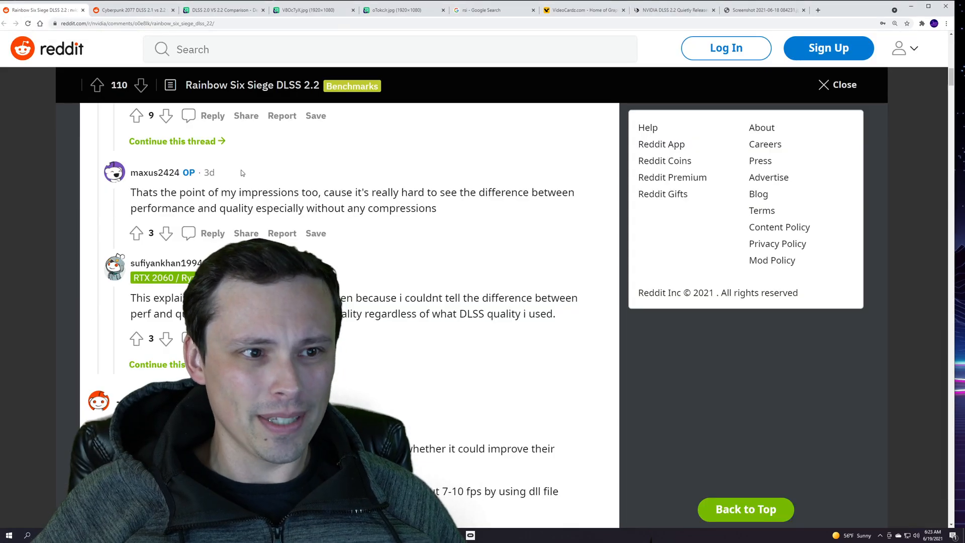
scroll("up", 3)
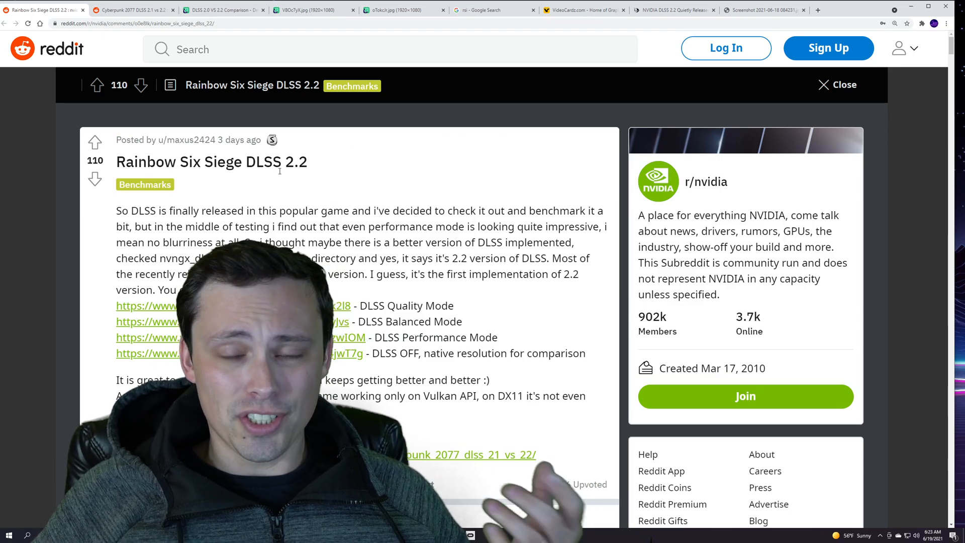
scroll("down", 3)
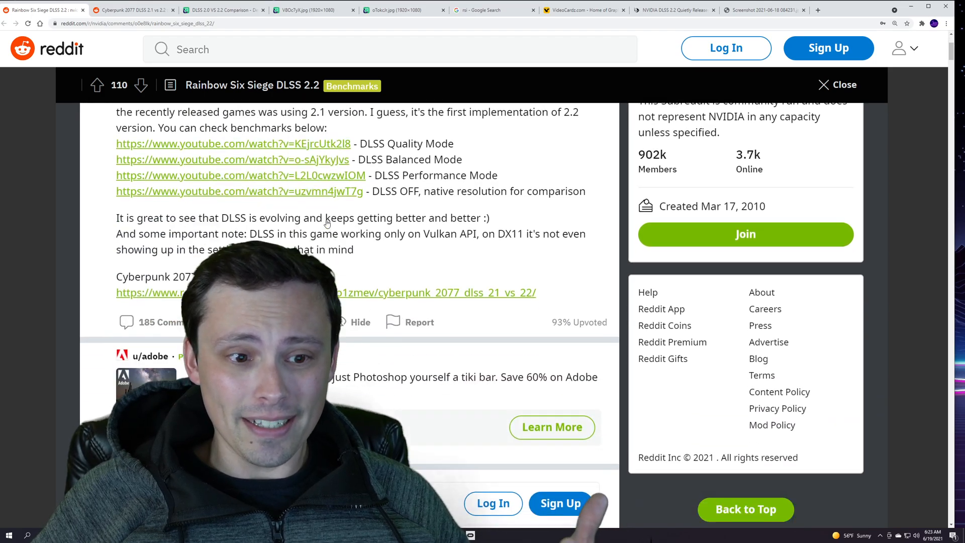
scroll("down", 3)
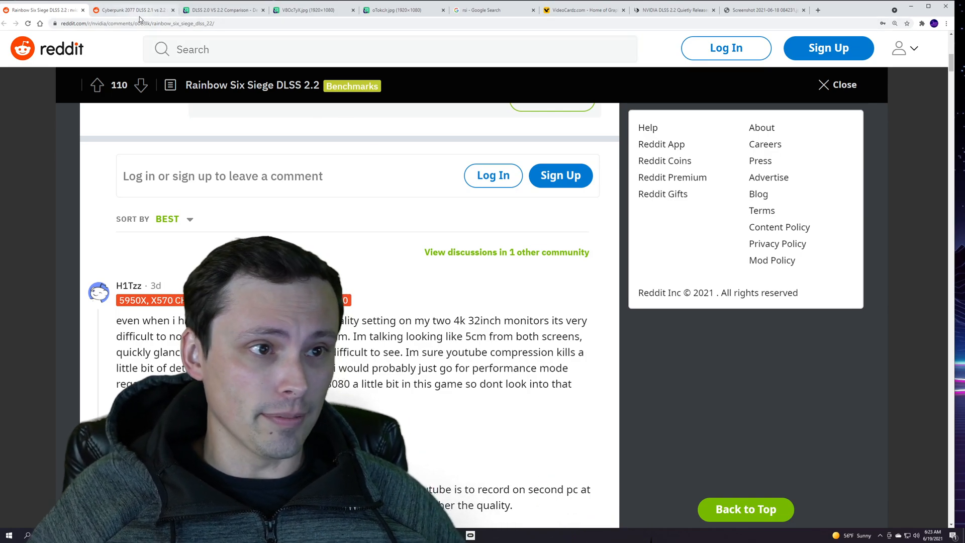
mouse_move(131, 10)
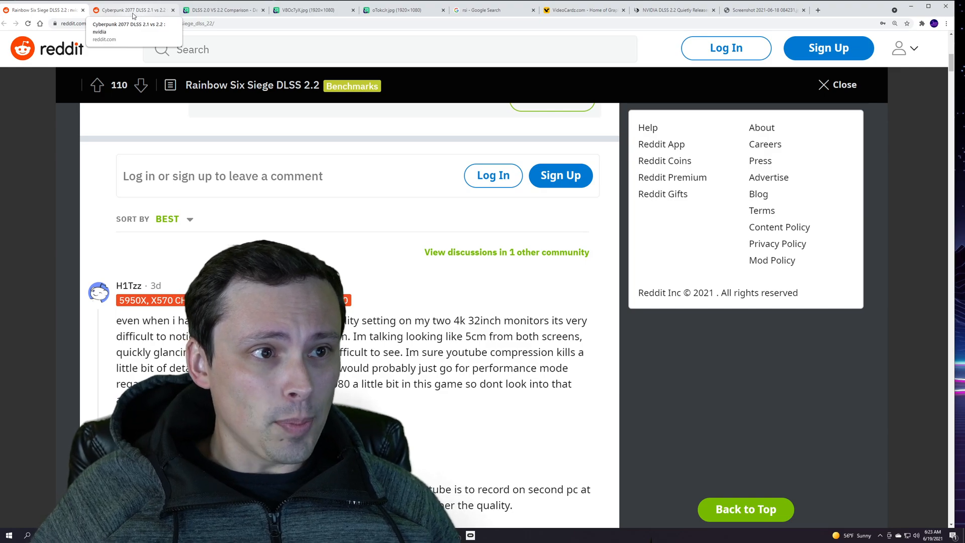
Bring up the removed Cyberpunk 2077 DLSS 2.1 vs 2.2 Reddit thread
left_click(132, 10)
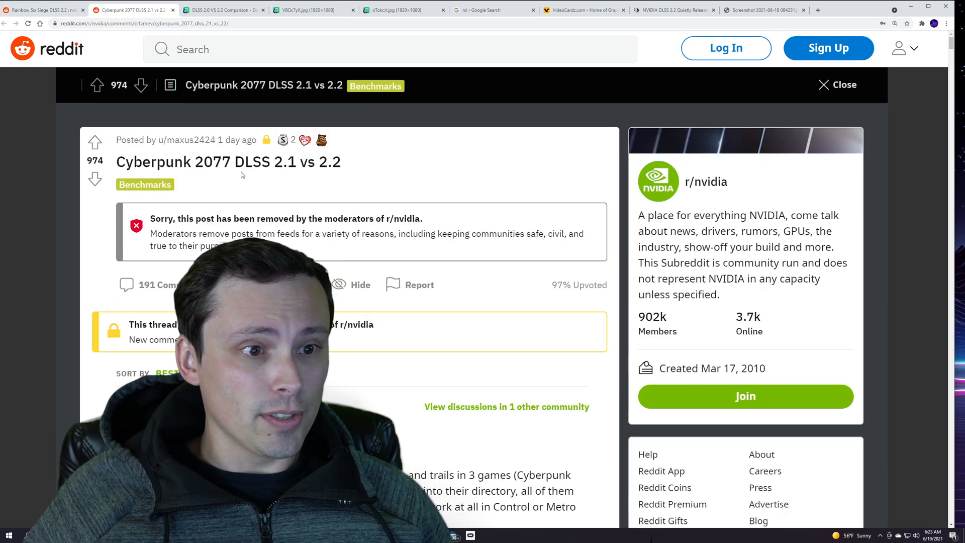
double_click(268, 161)
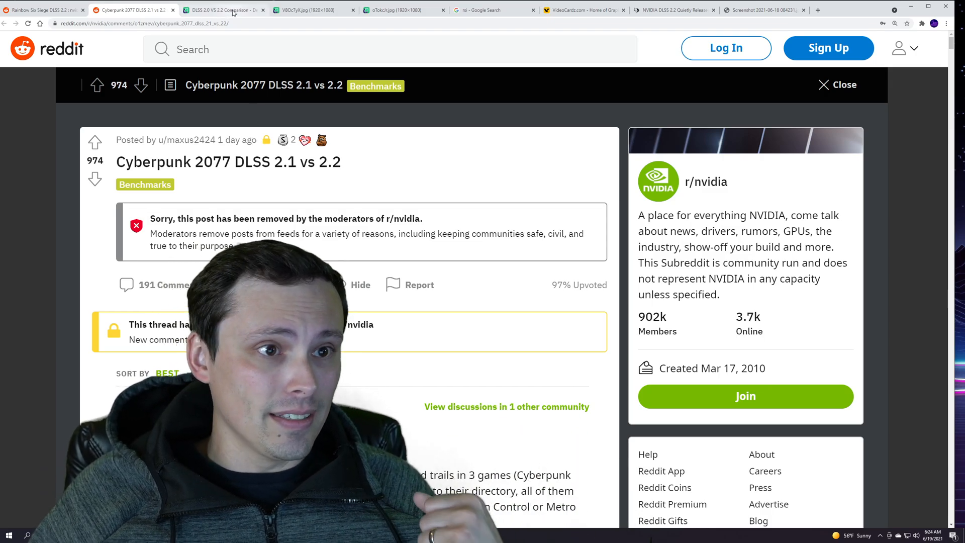
View the Death Stranding DLSS 2.0 vs 2.2 Imgur album, then the oTokclr.jpg 58 FPS screenshot
left_click(222, 10)
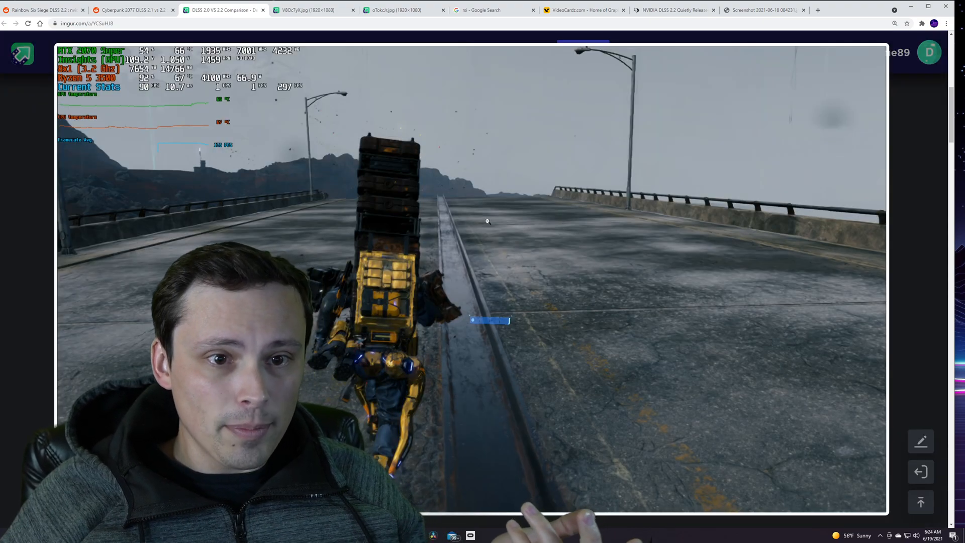
mouse_move(526, 157)
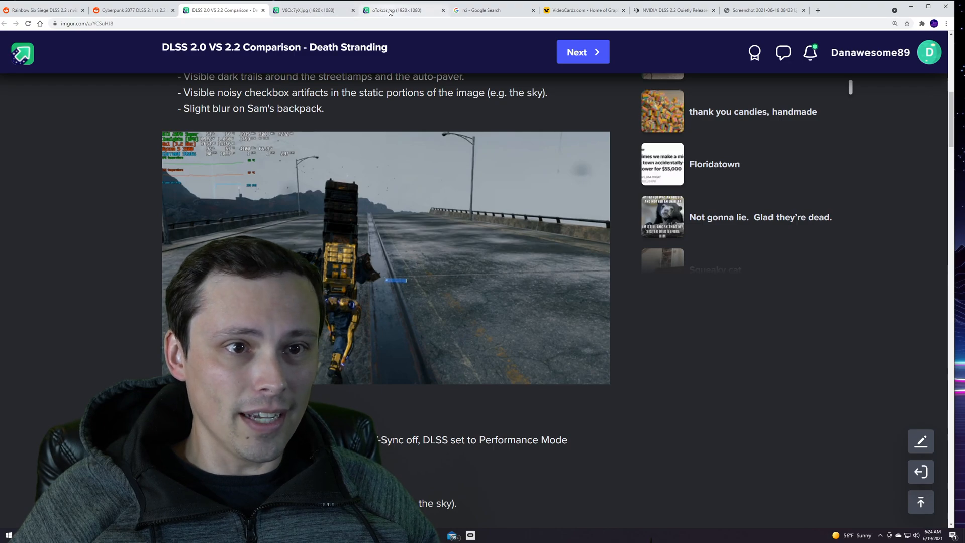
left_click(392, 10)
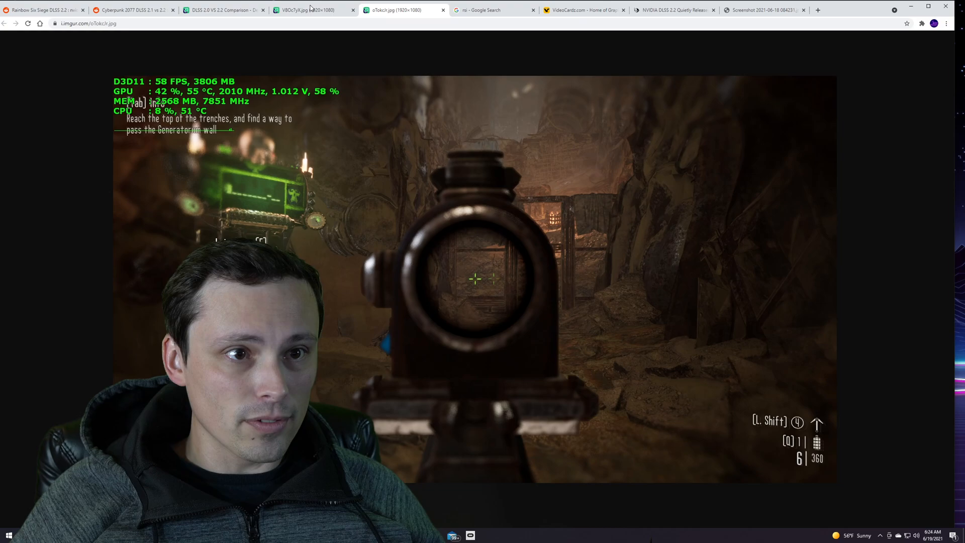
left_click(314, 11)
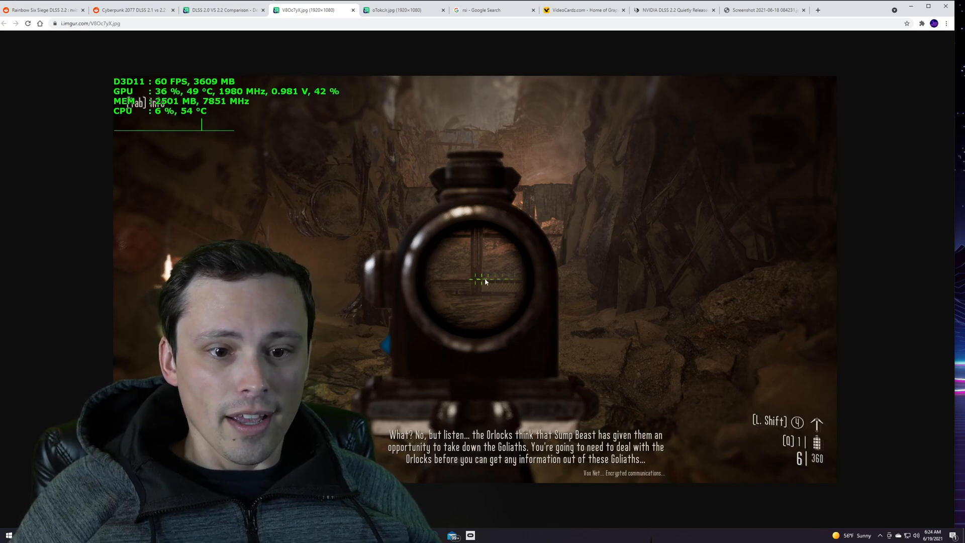
mouse_move(512, 282)
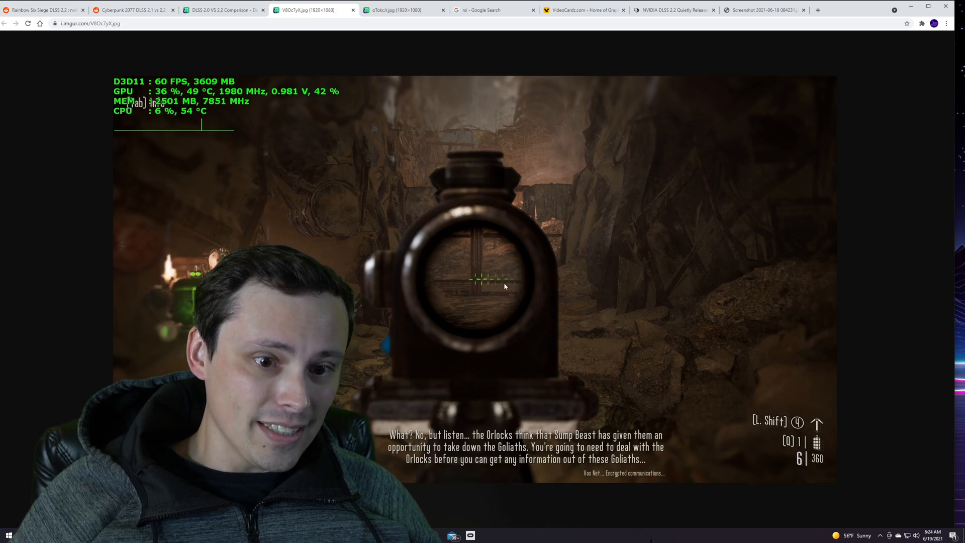
mouse_move(476, 283)
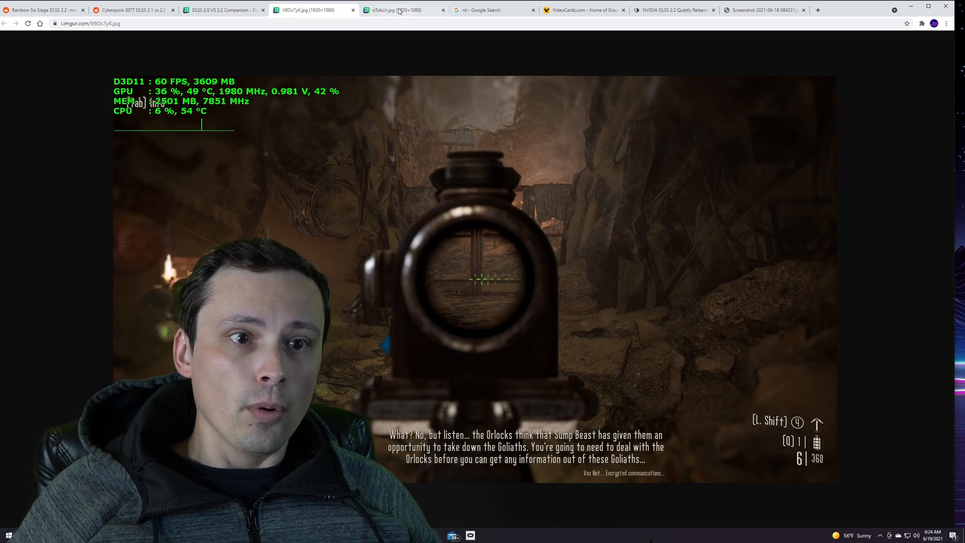
left_click(400, 10)
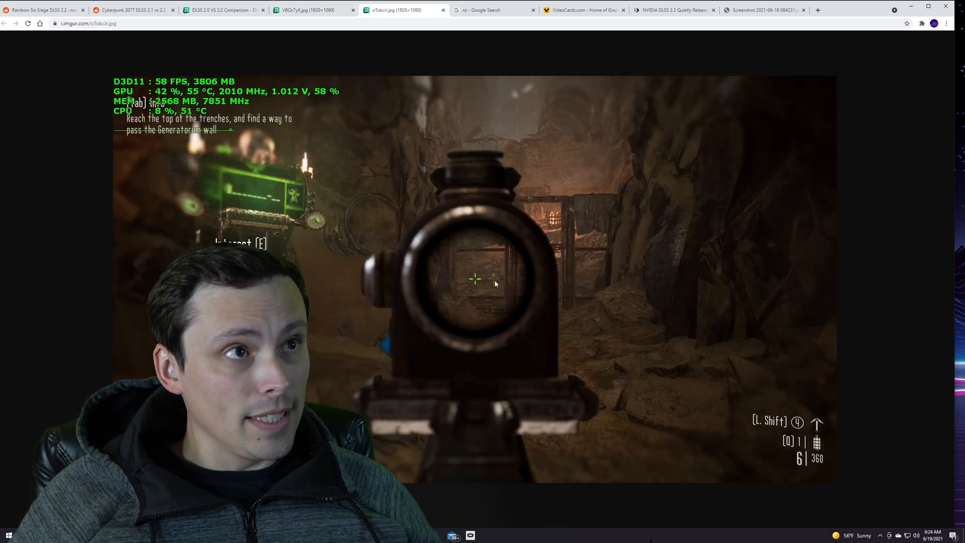
mouse_move(501, 287)
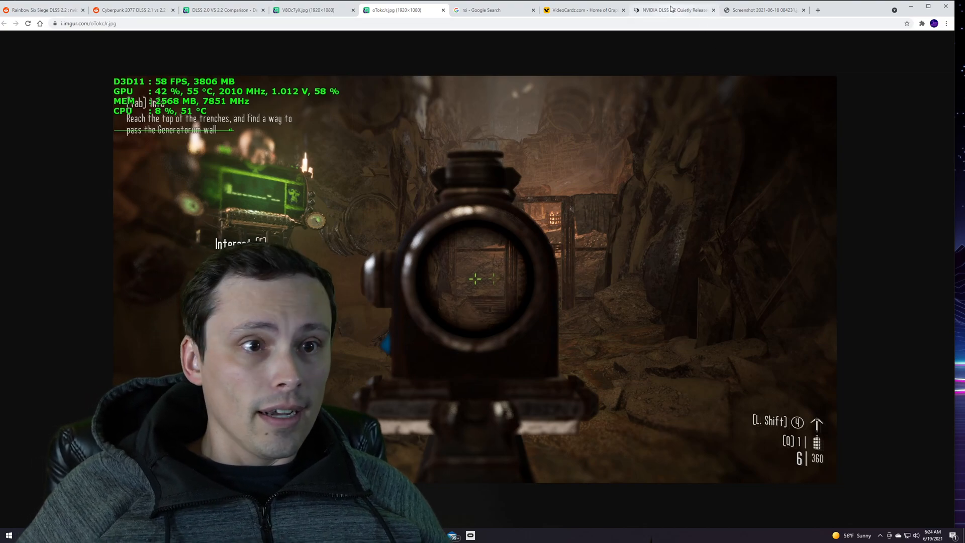
left_click(671, 10)
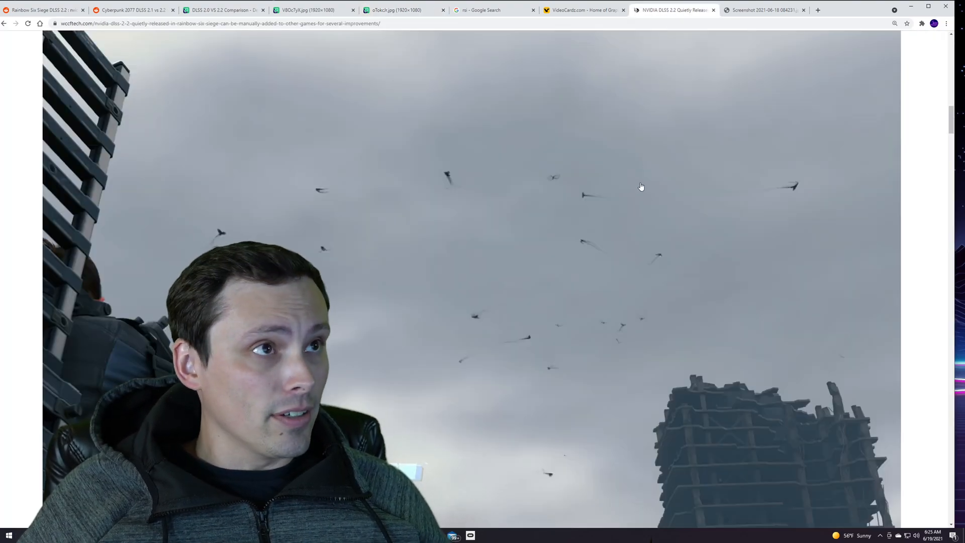
scroll("up", 3)
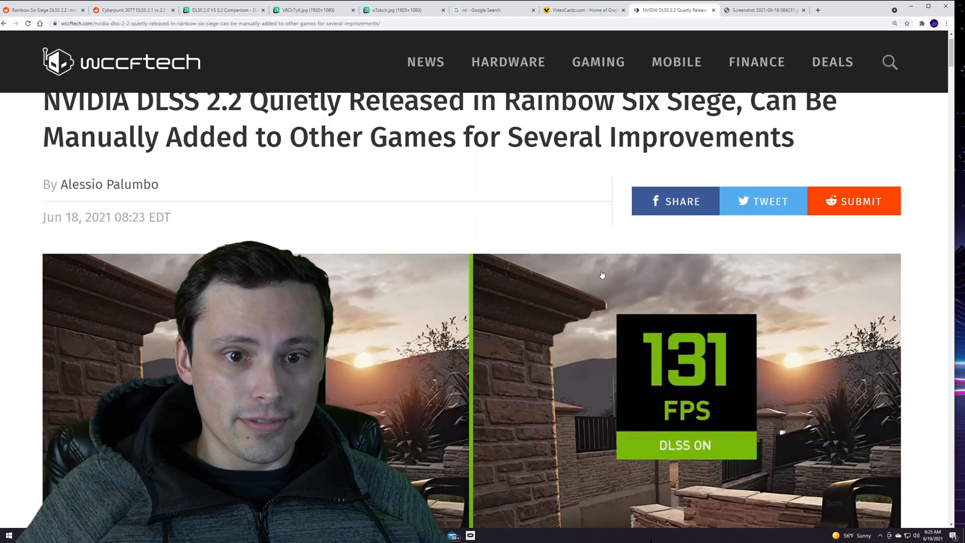
scroll("down", 3)
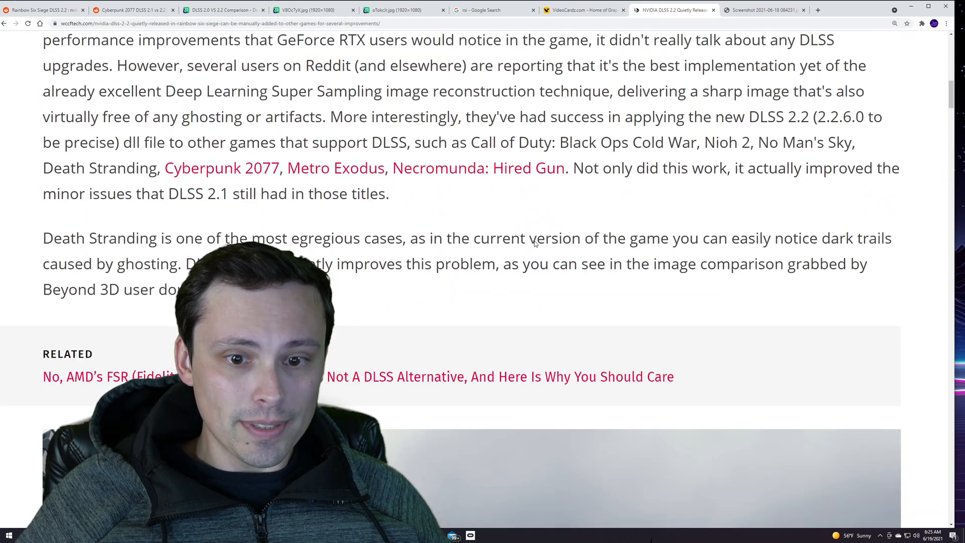
scroll("down", 3)
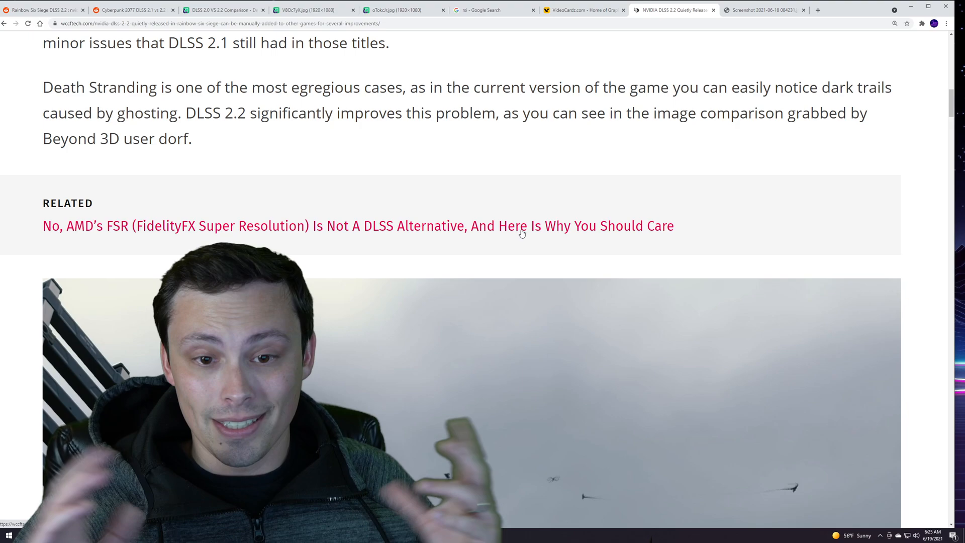
scroll("down", 3)
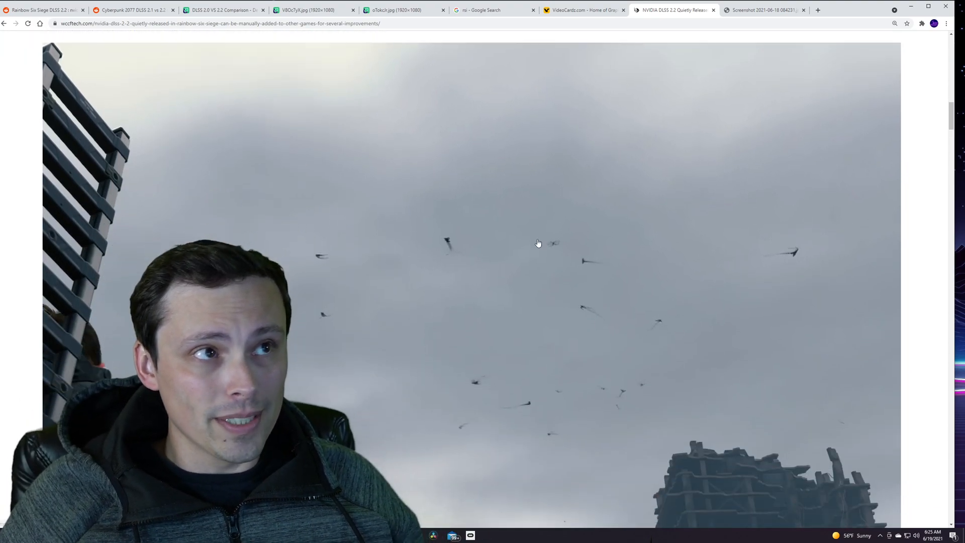
scroll("down", 3)
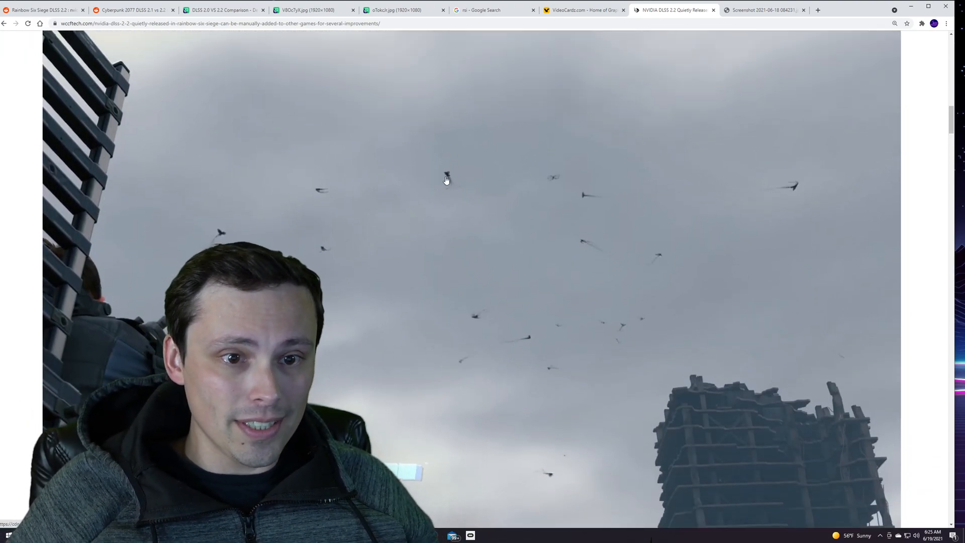
mouse_move(594, 200)
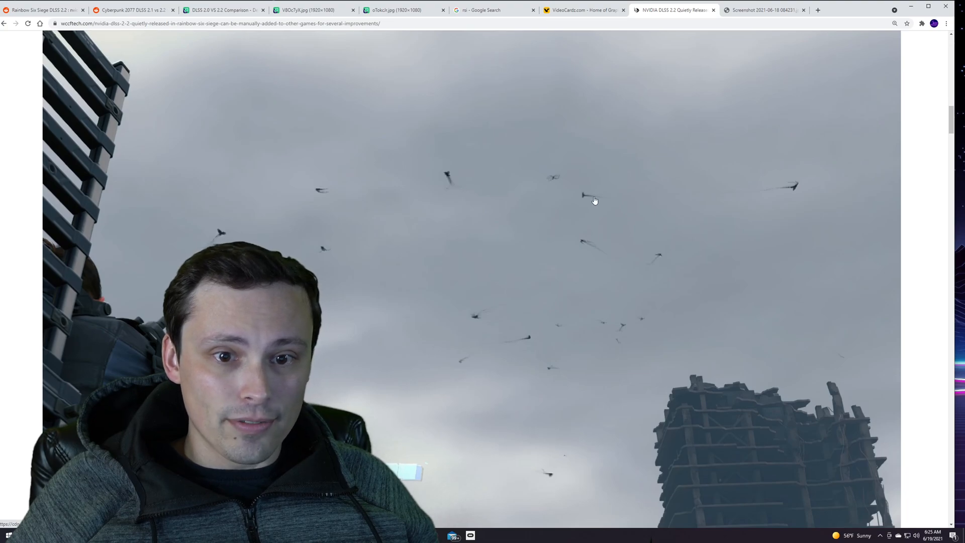
mouse_move(608, 344)
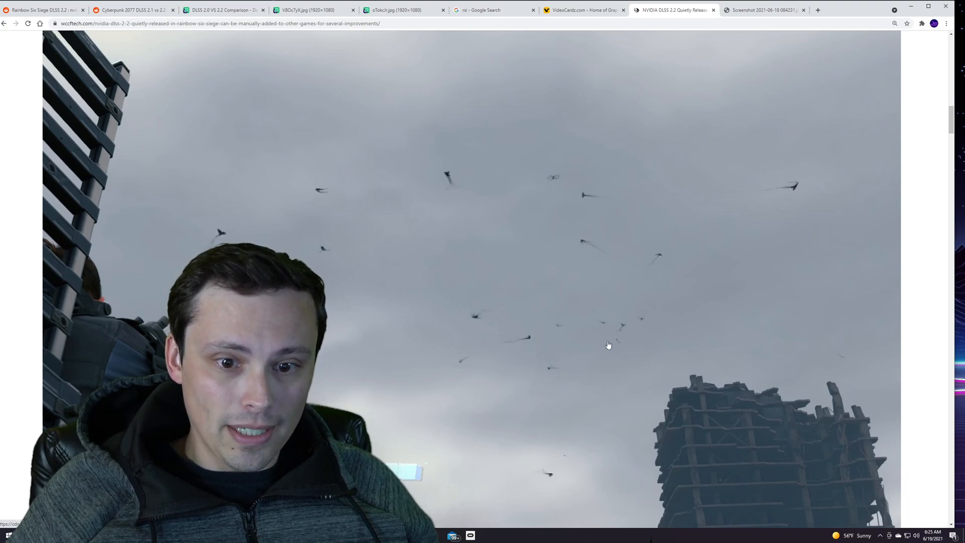
mouse_move(689, 230)
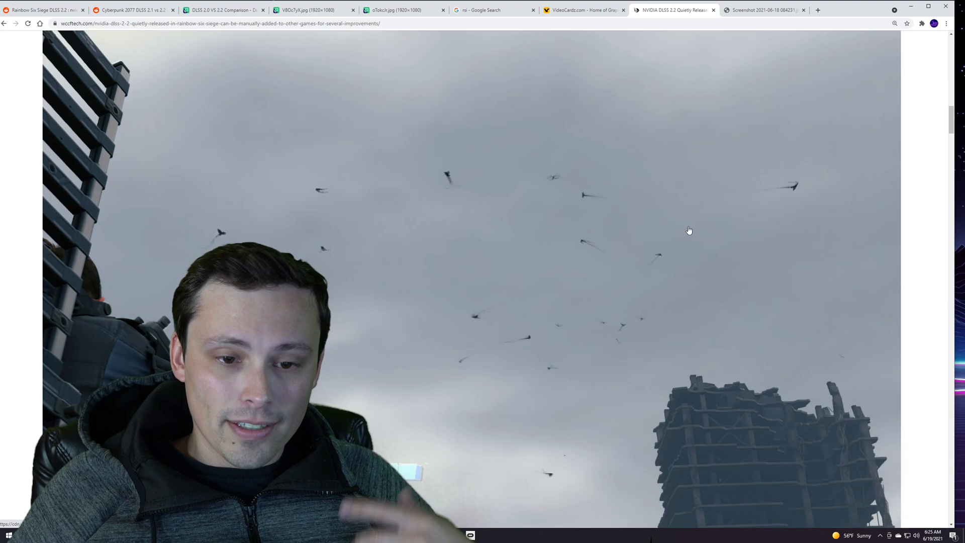
scroll("down", 3)
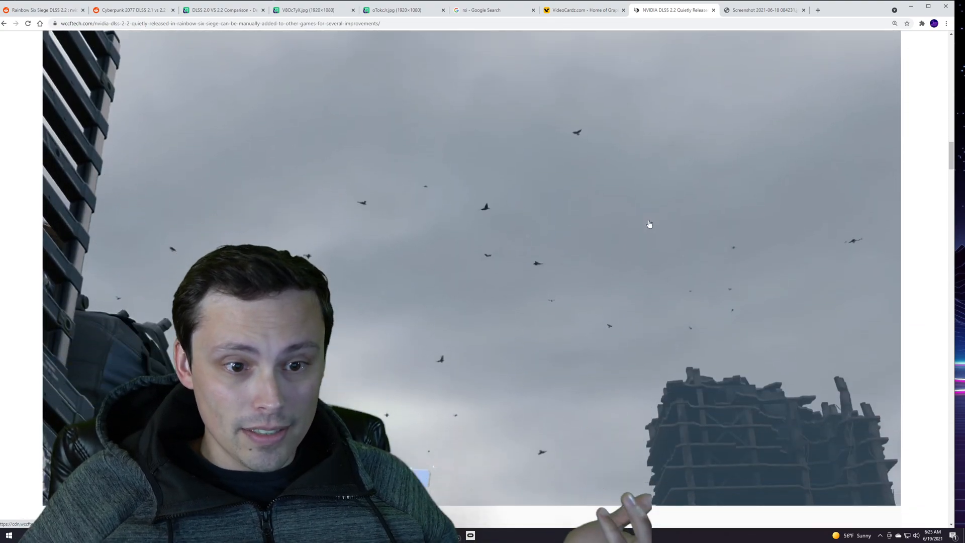
mouse_move(559, 277)
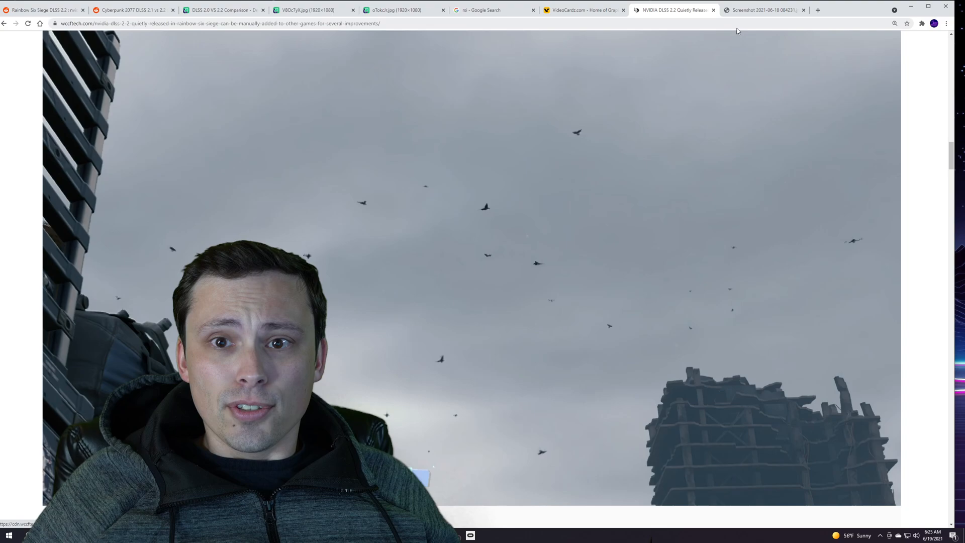
left_click(762, 10)
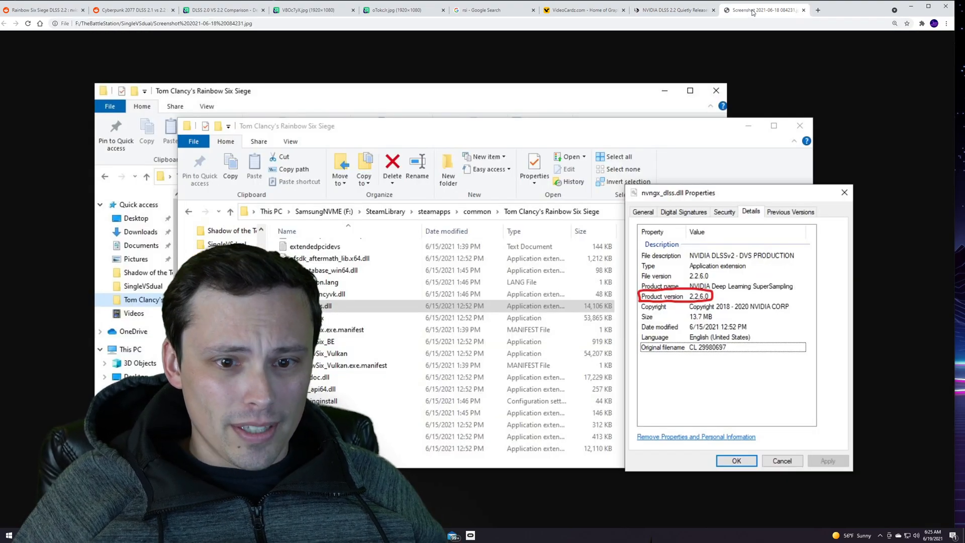
left_click(672, 10)
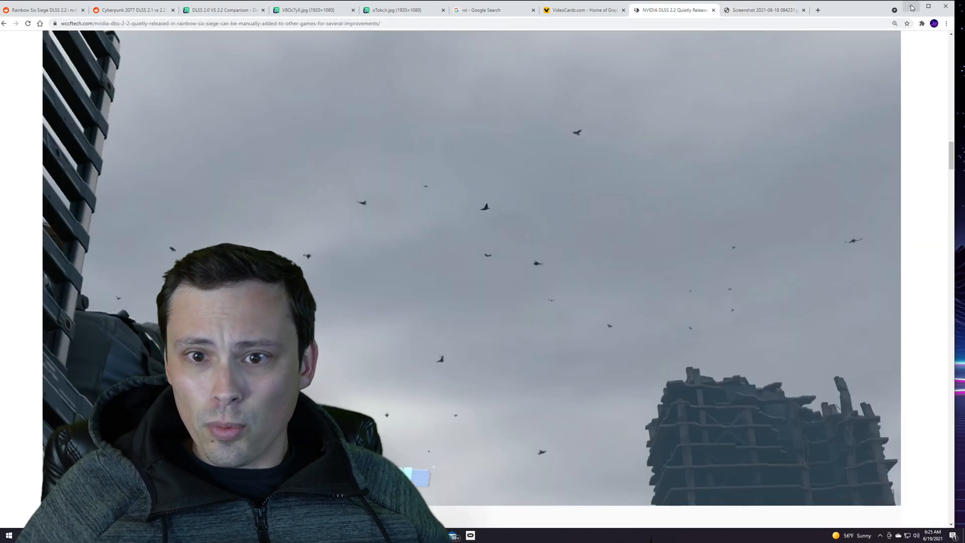
Minimize the browser, enter the Tom Clancy's Rainbow Six Siege folder and scroll to nvngx_dlss.dll
left_click(912, 6)
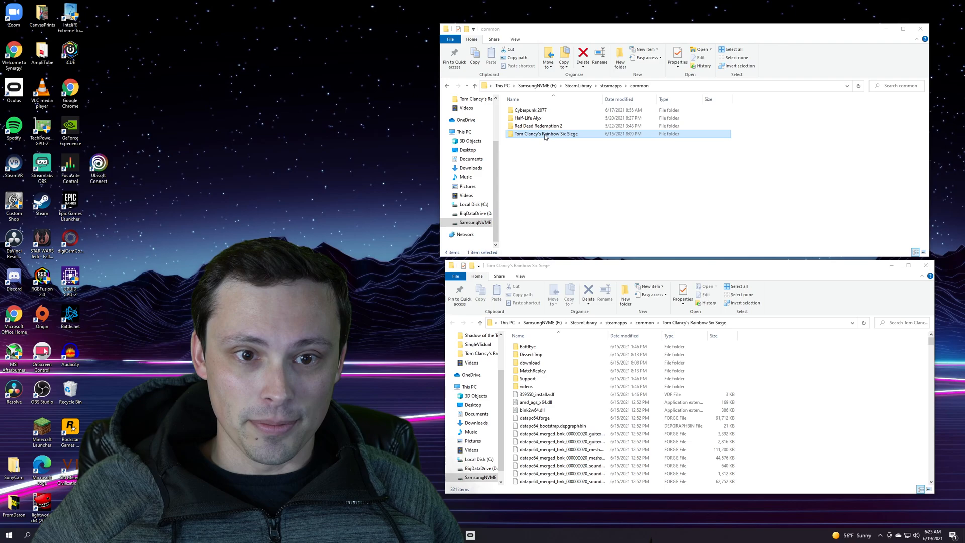
mouse_move(557, 140)
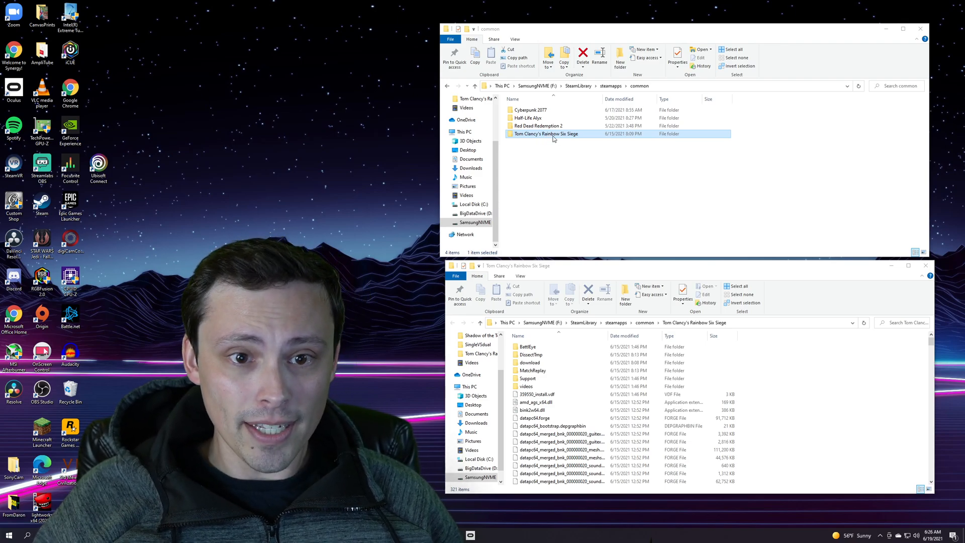
double_click(543, 134)
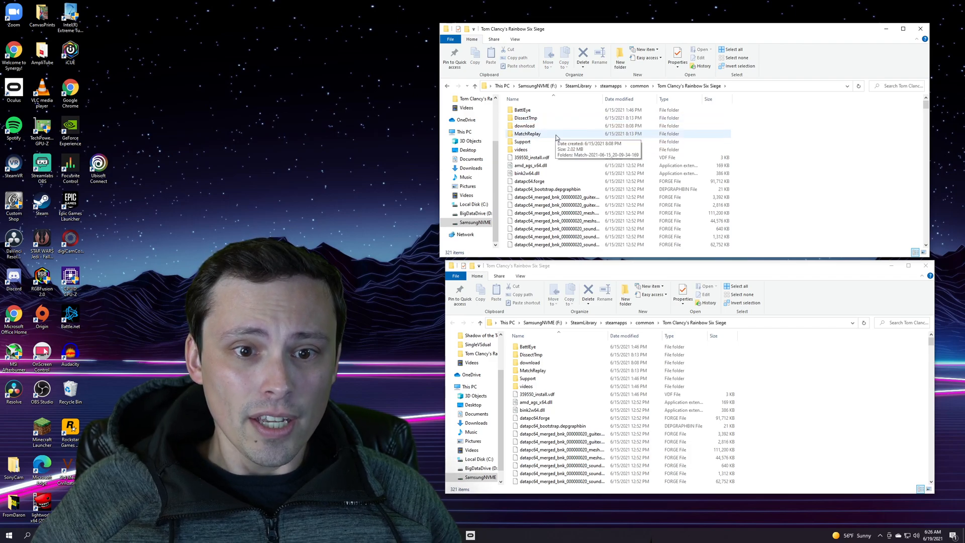
scroll("down", 3)
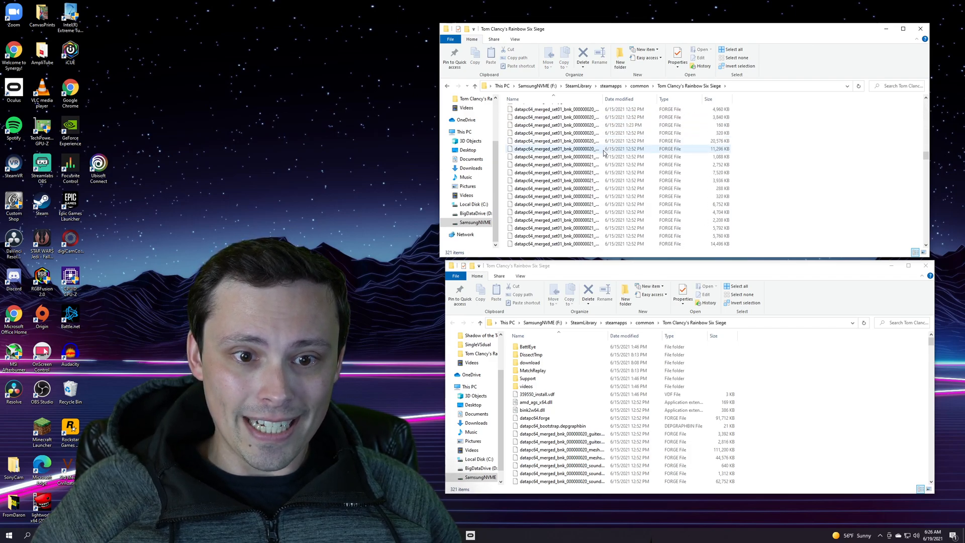
scroll("down", 3)
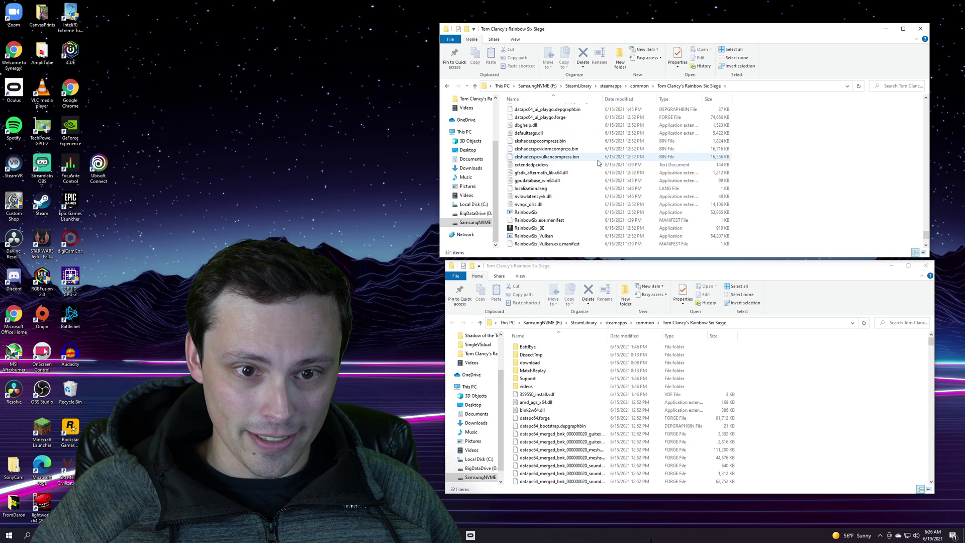
scroll("down", 3)
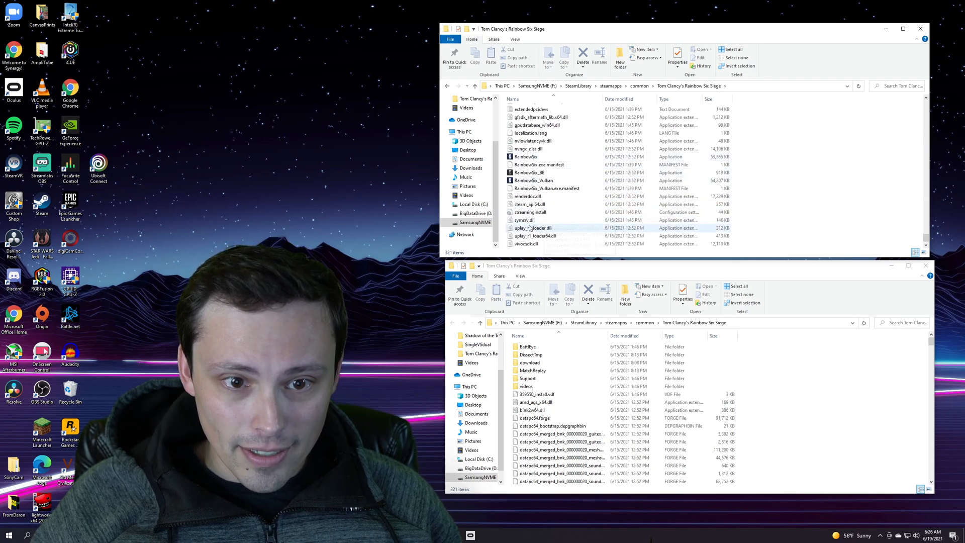
mouse_move(527, 149)
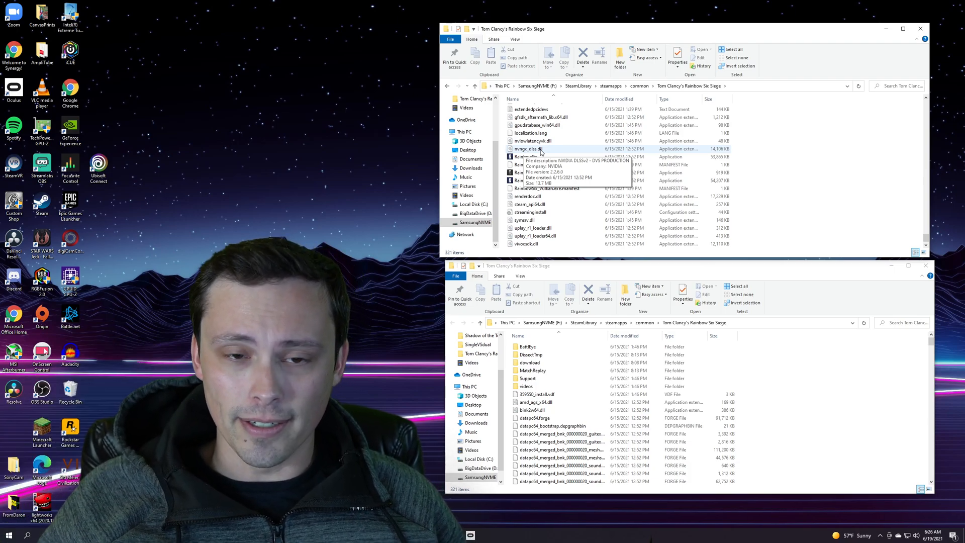
Show nvngx_dlss.dll's Properties Details confirming NVIDIA DLSS product version 2.2.6.0
right_click(531, 149)
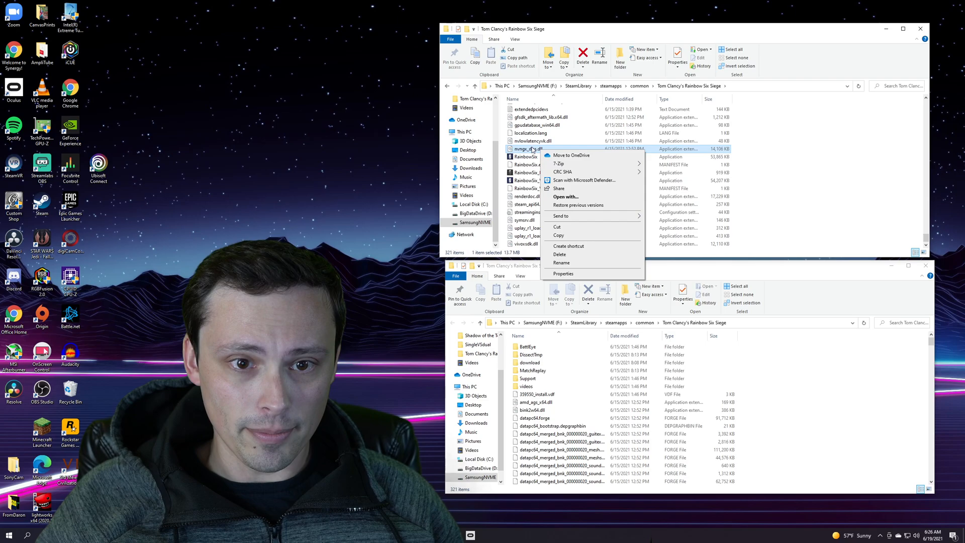
mouse_move(561, 171)
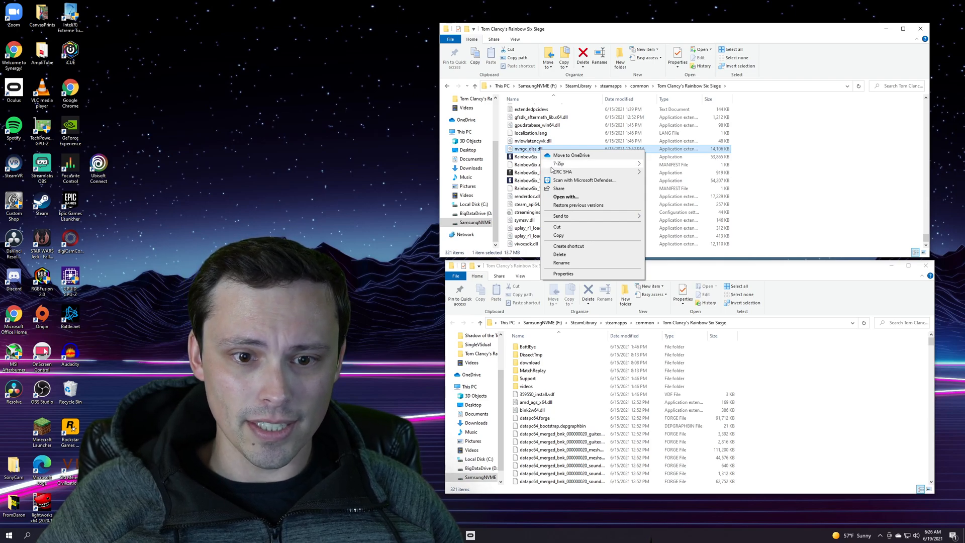
left_click(563, 273)
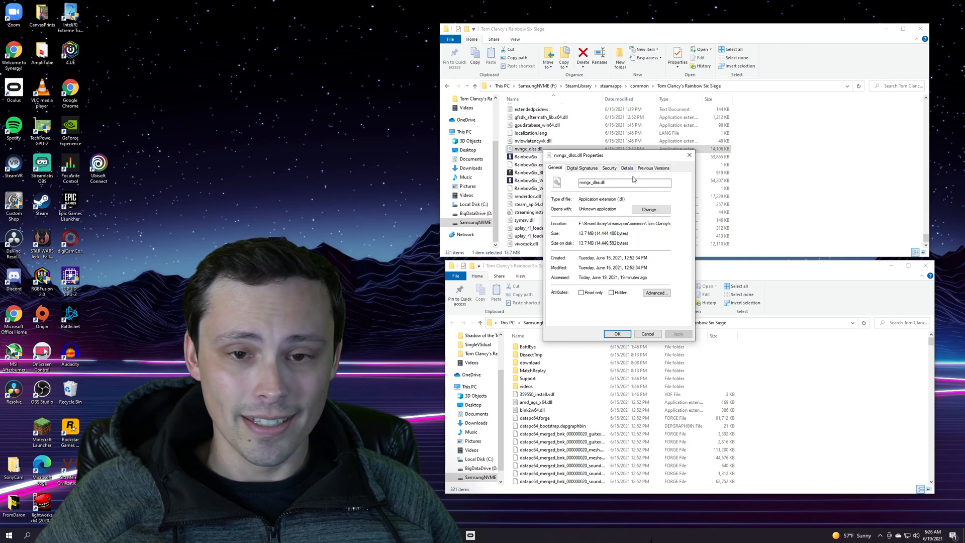
mouse_move(605, 173)
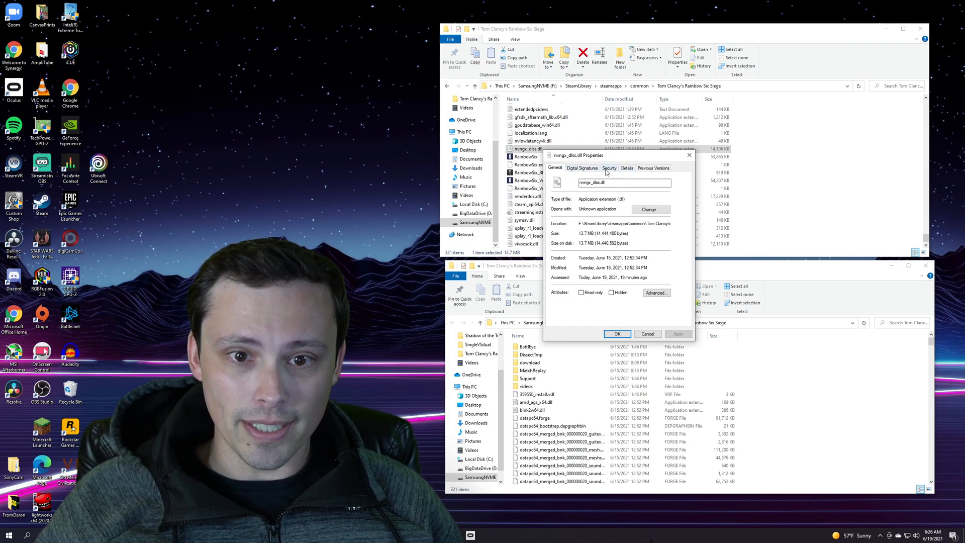
left_click(625, 167)
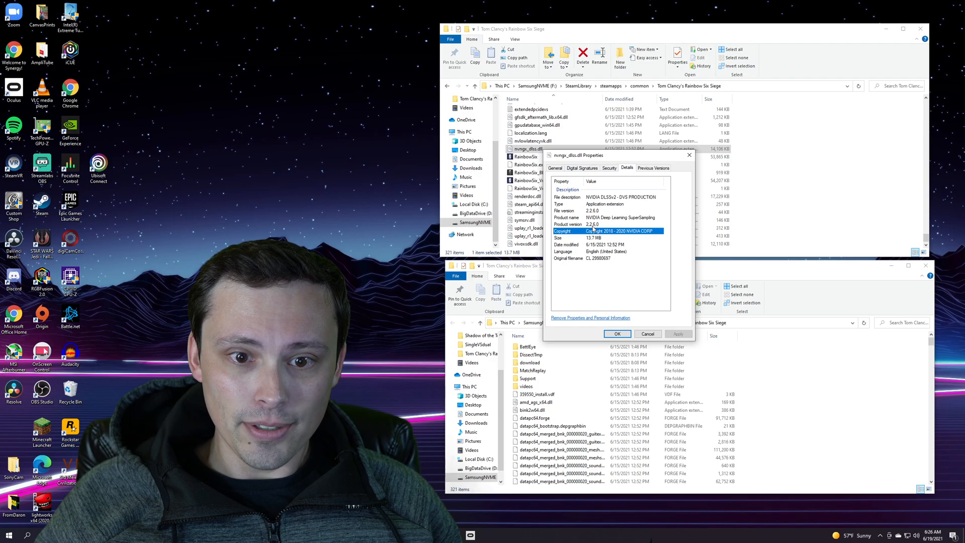
left_click(567, 223)
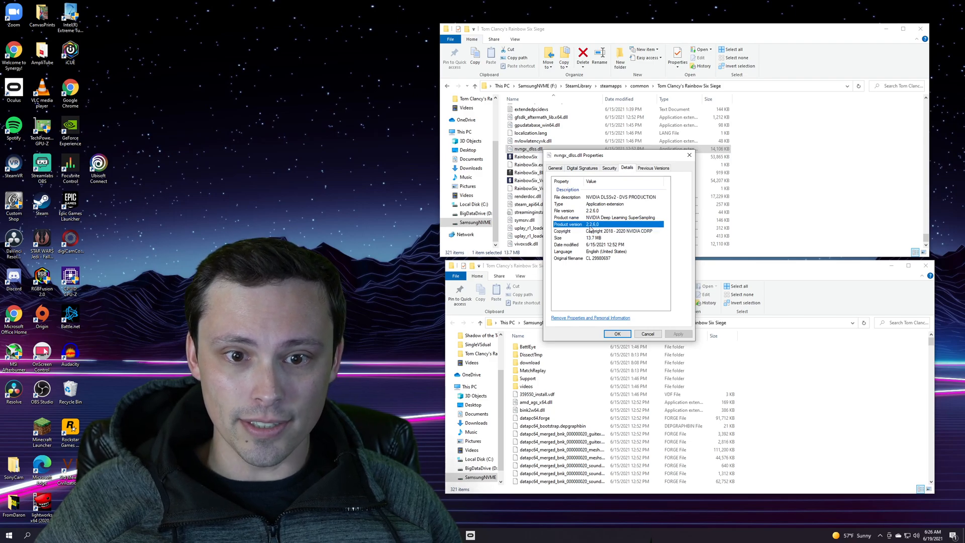
mouse_move(639, 100)
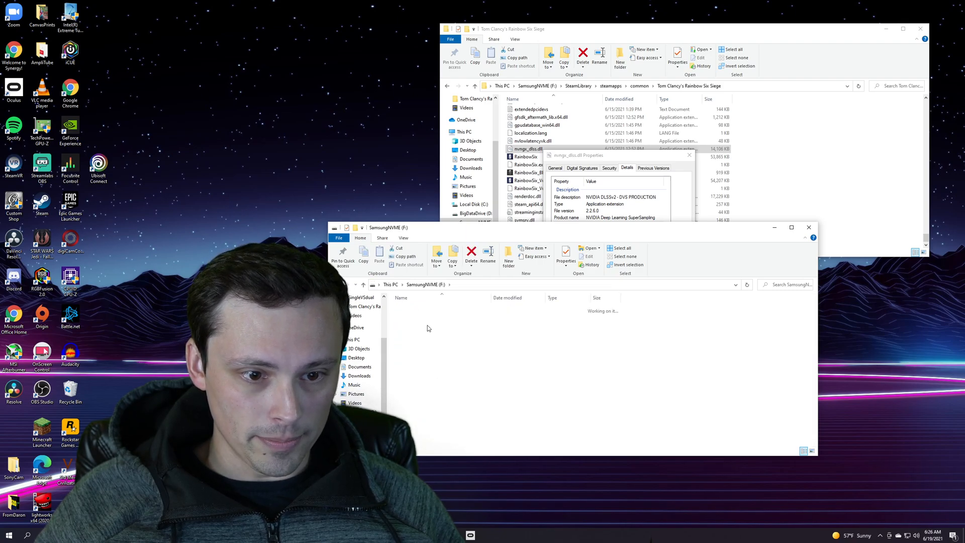
Navigate into Cyberpunk 2077\bin\x64 and scroll to its existing nvngx_dlss.dll
left_click(527, 284)
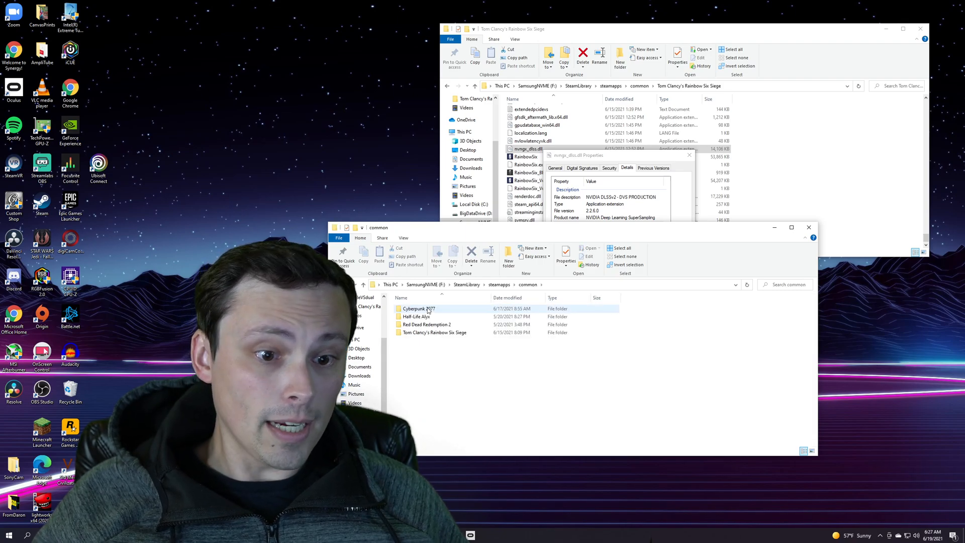
double_click(417, 308)
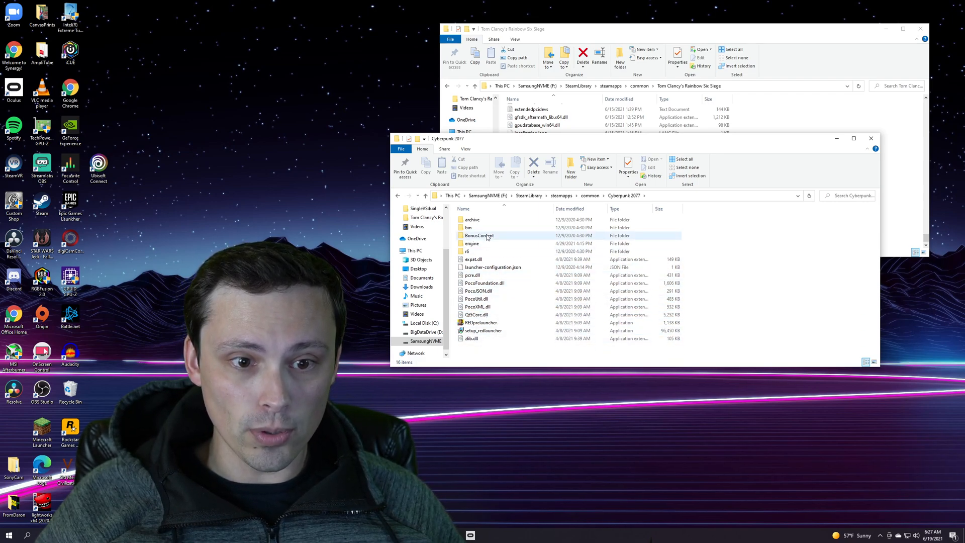
double_click(469, 227)
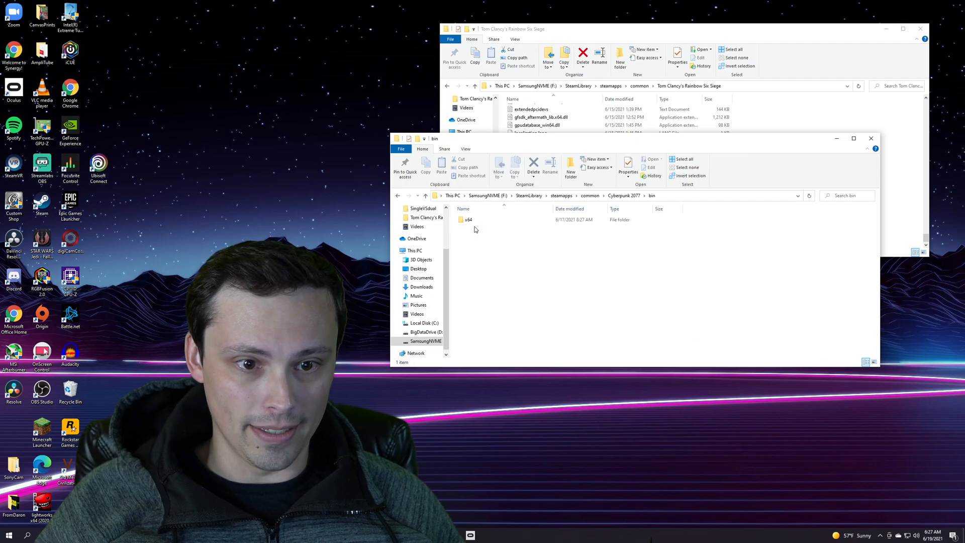
double_click(468, 220)
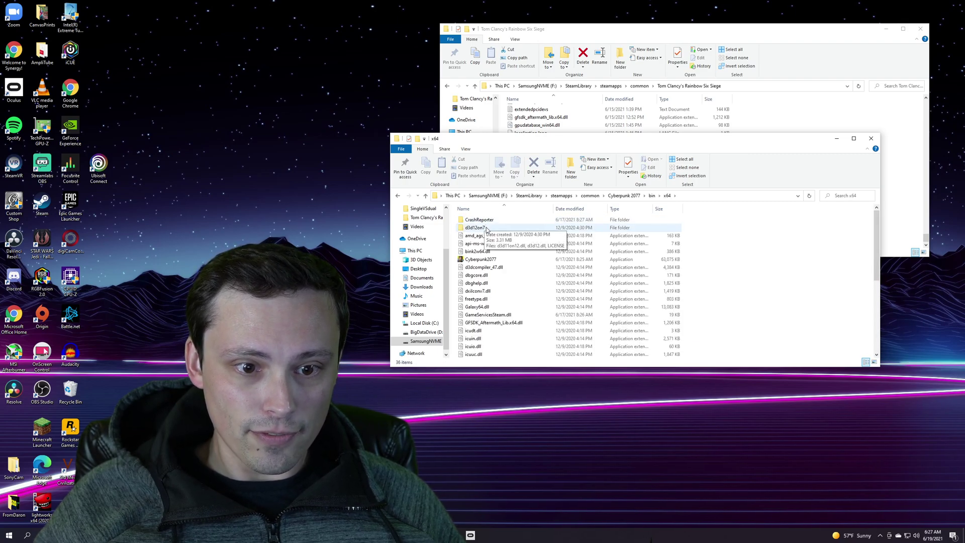
scroll("down", 3)
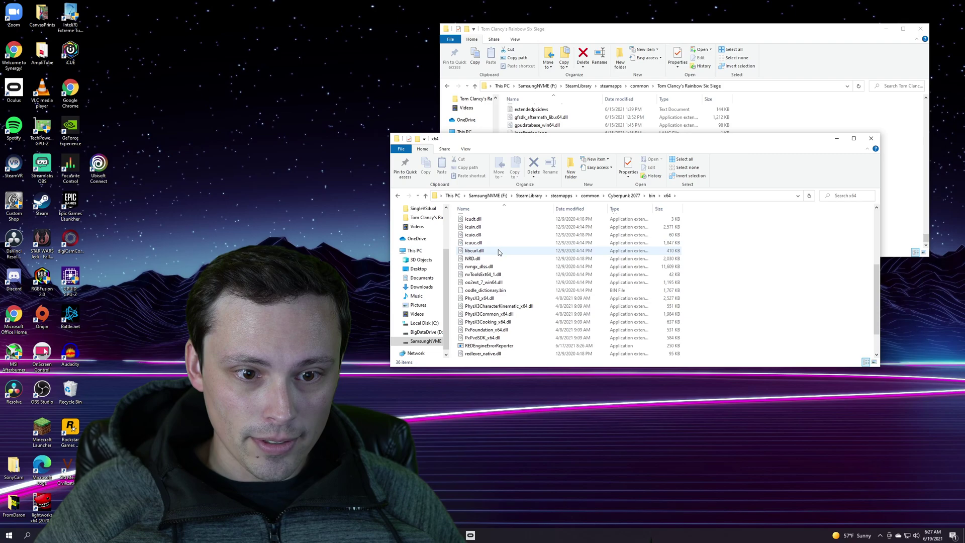
scroll("down", 3)
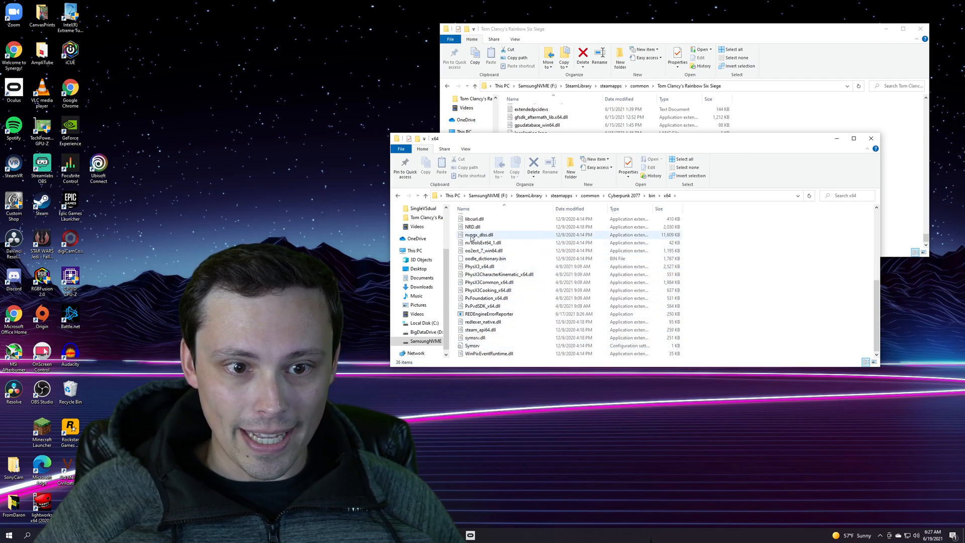
mouse_move(479, 235)
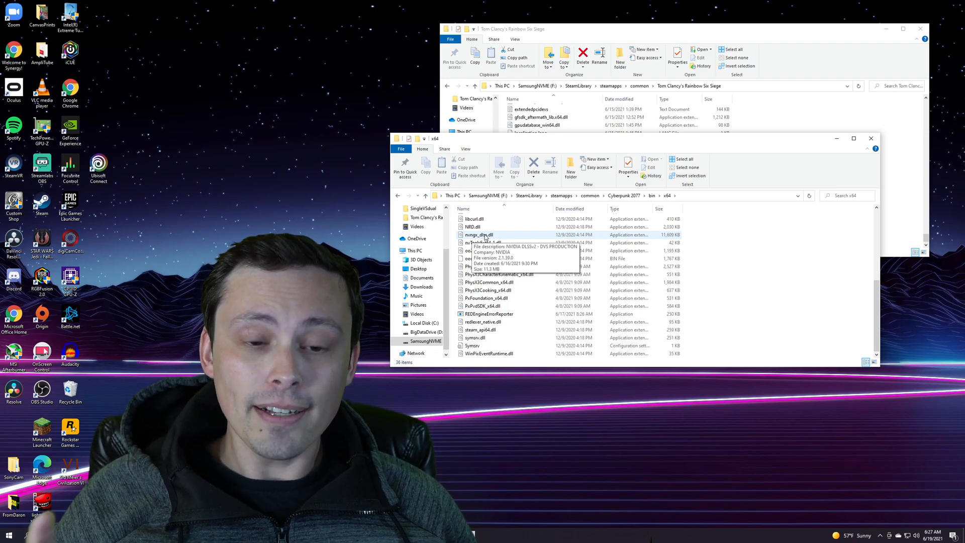
Copy Cyberpunk's original nvngx_dlss.dll to the desktop replacing the old backup, then delete it from x64
left_click(479, 234)
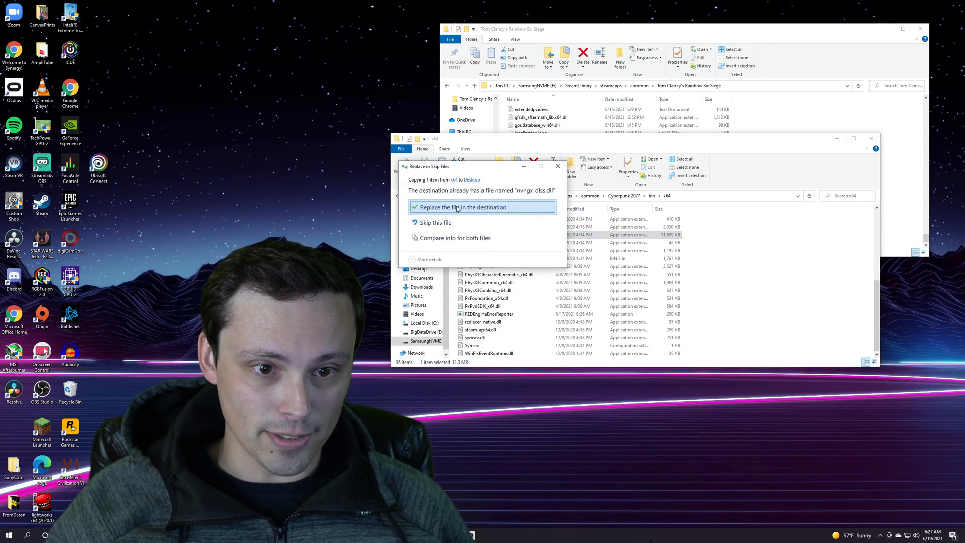
left_click(461, 206)
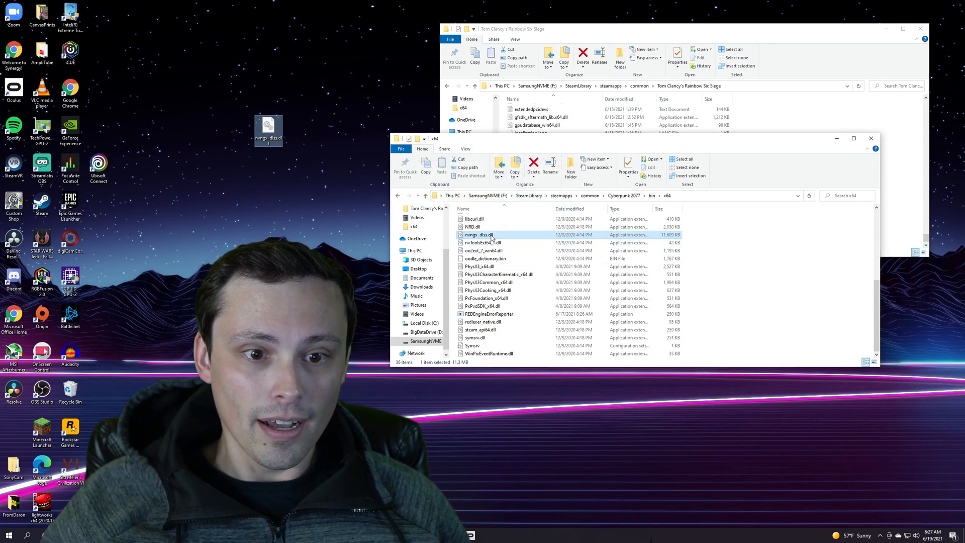
right_click(478, 234)
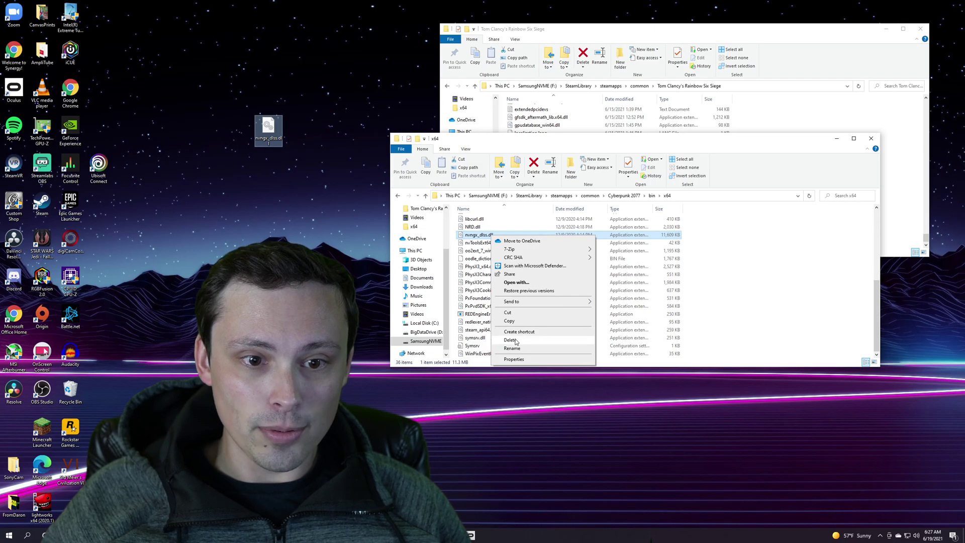
left_click(513, 359)
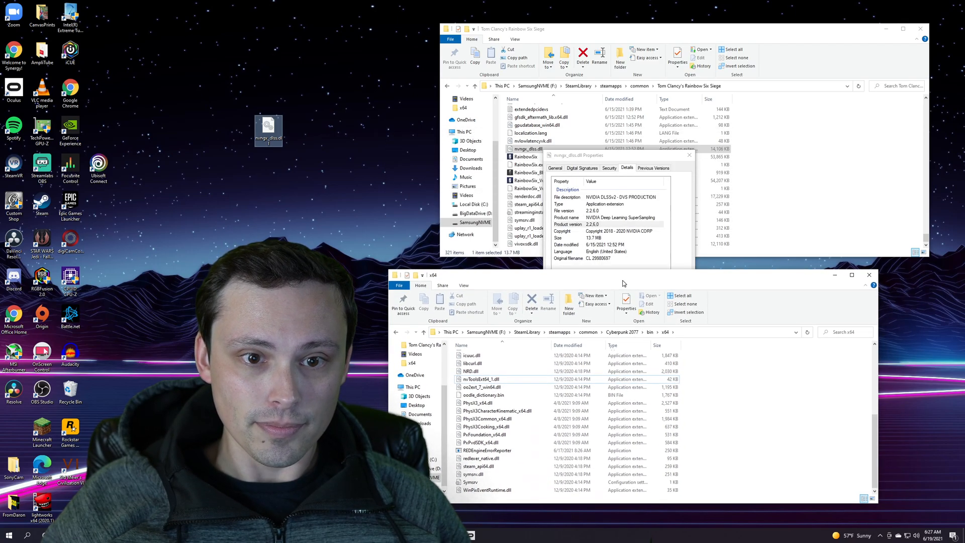
left_click(688, 155)
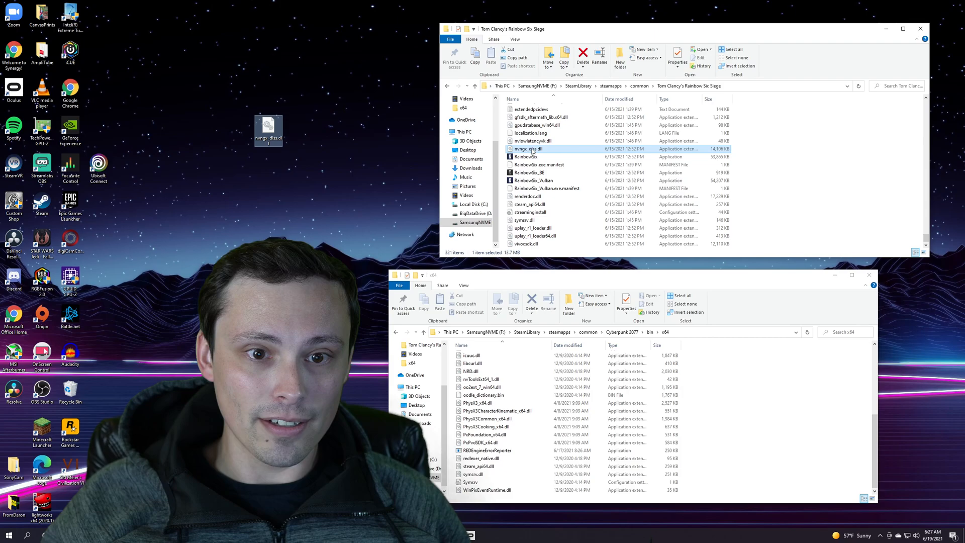
mouse_move(528, 149)
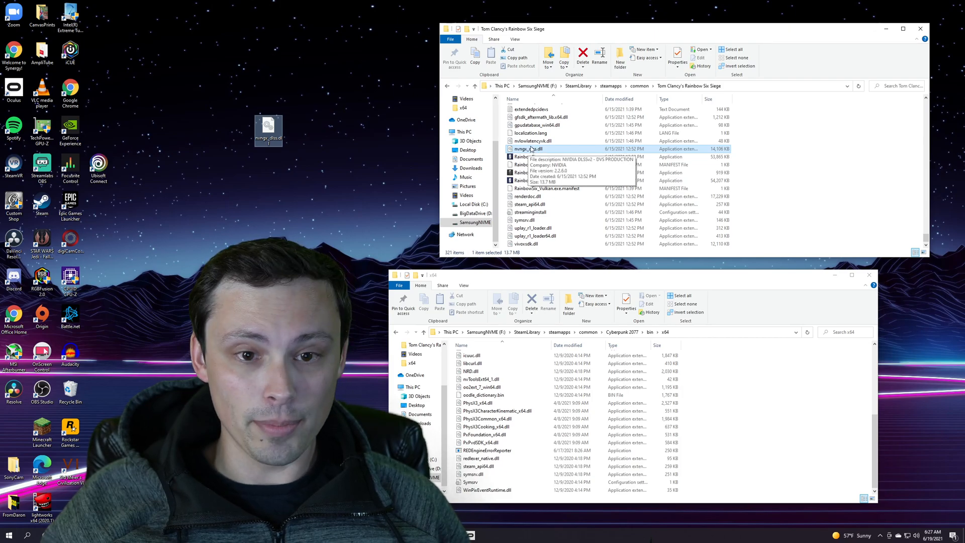
Copy Rainbow Six Siege's DLSS 2.2 nvngx_dlss.dll for pasting into Cyberpunk's x64 folder
right_click(529, 149)
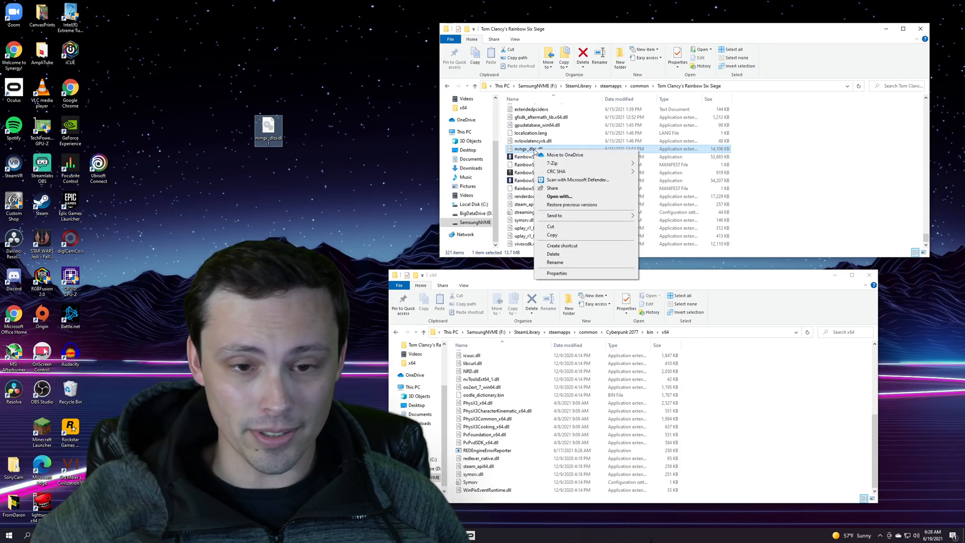
left_click(713, 394)
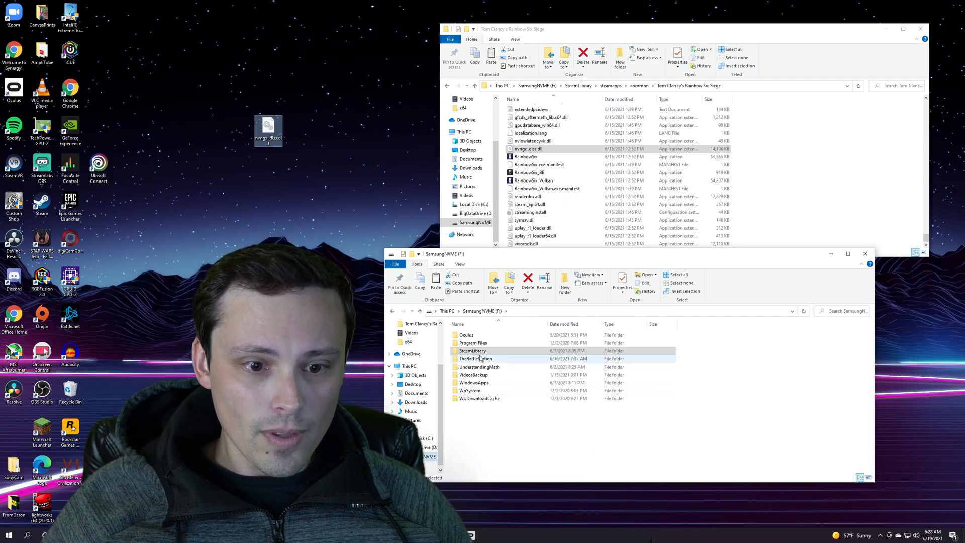
Enter TheBattleStation\Cyberpunk 2077 recordings and start the 2021.06.16 - 21.23.02.04 clip
double_click(478, 358)
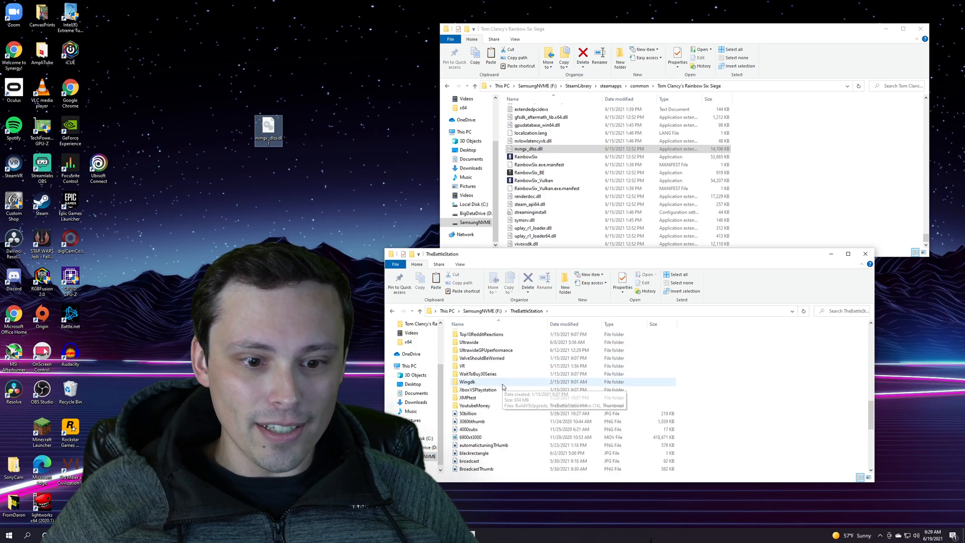
scroll("down", 3)
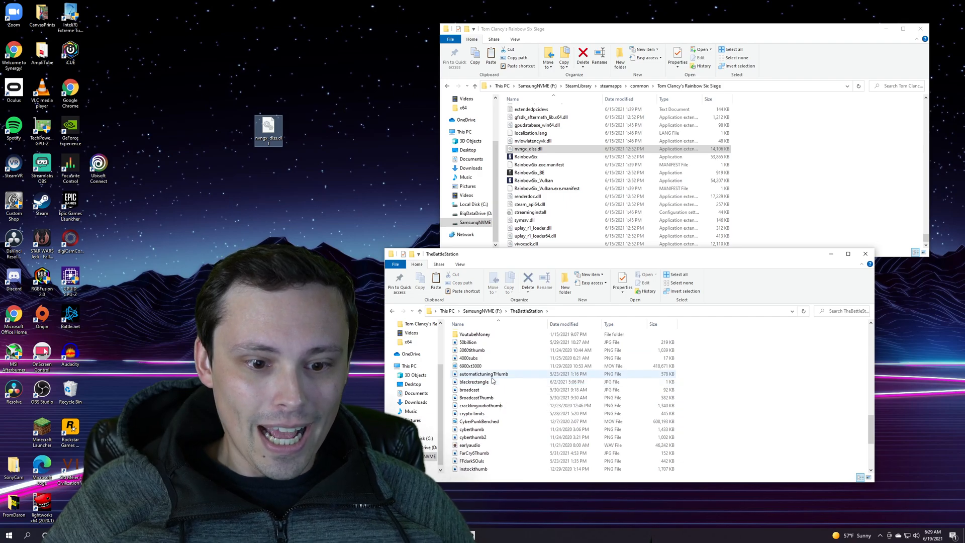
scroll("down", 3)
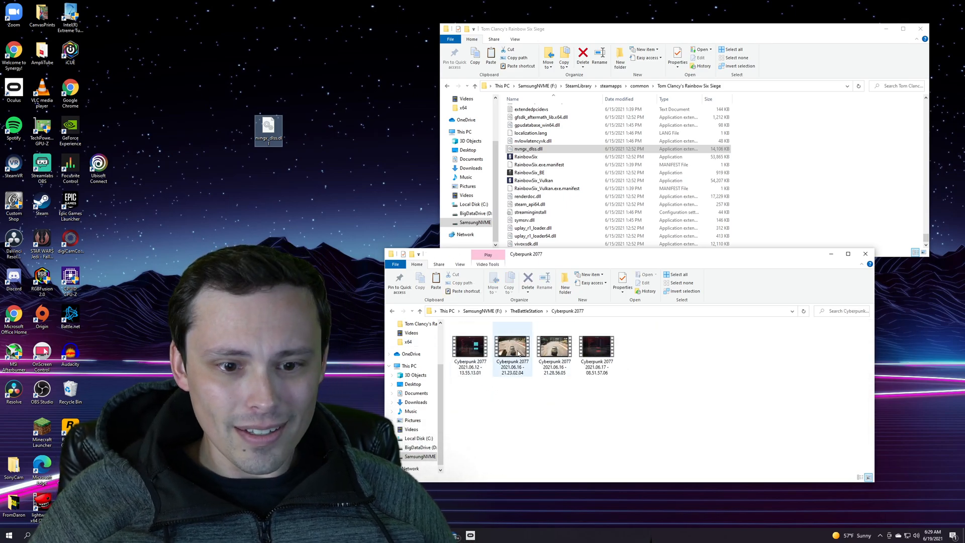
double_click(512, 343)
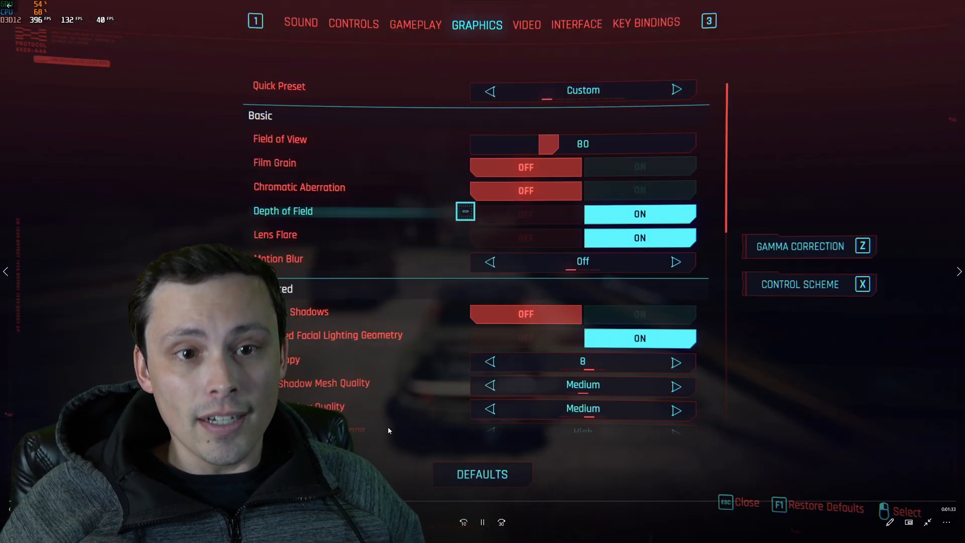
Let the 2021.06.16 - 21.23.02.04 Cyberpunk clip play in Movies & TV
scroll("down", 3)
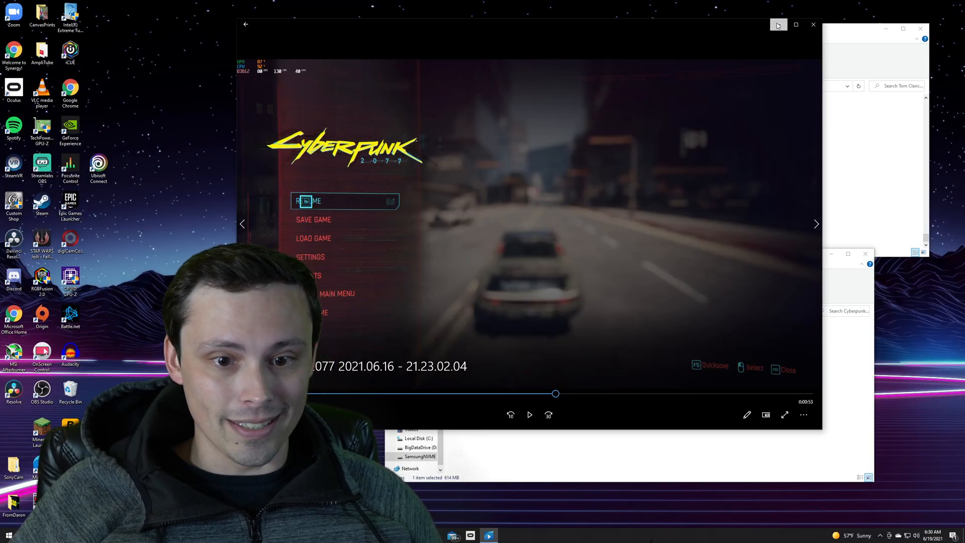
Watch the clip through to the city driving footage, paused around 1:13
left_click(529, 414)
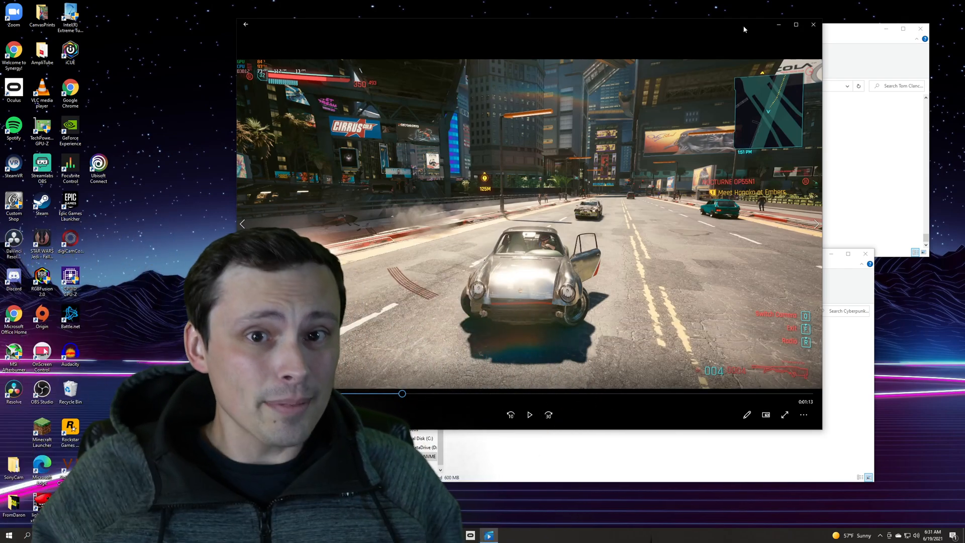
mouse_move(813, 25)
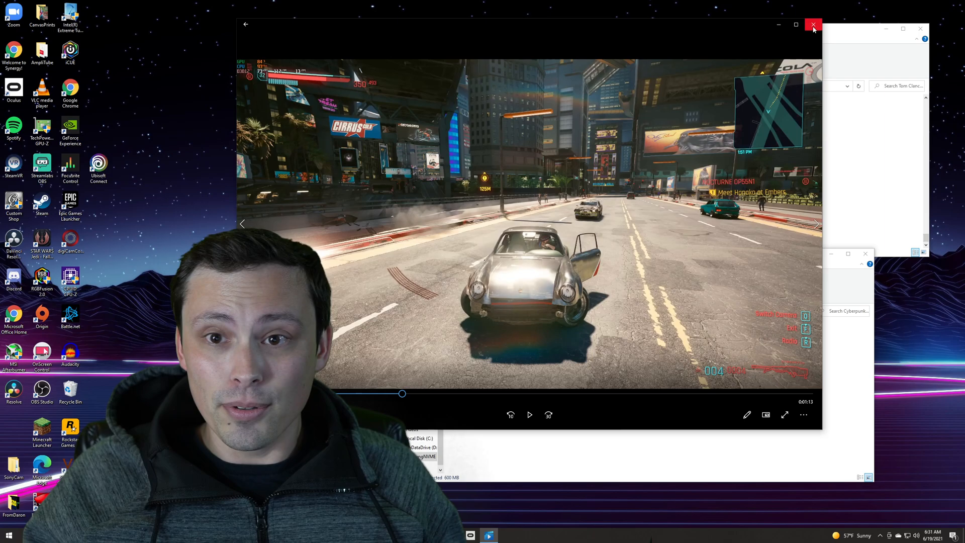